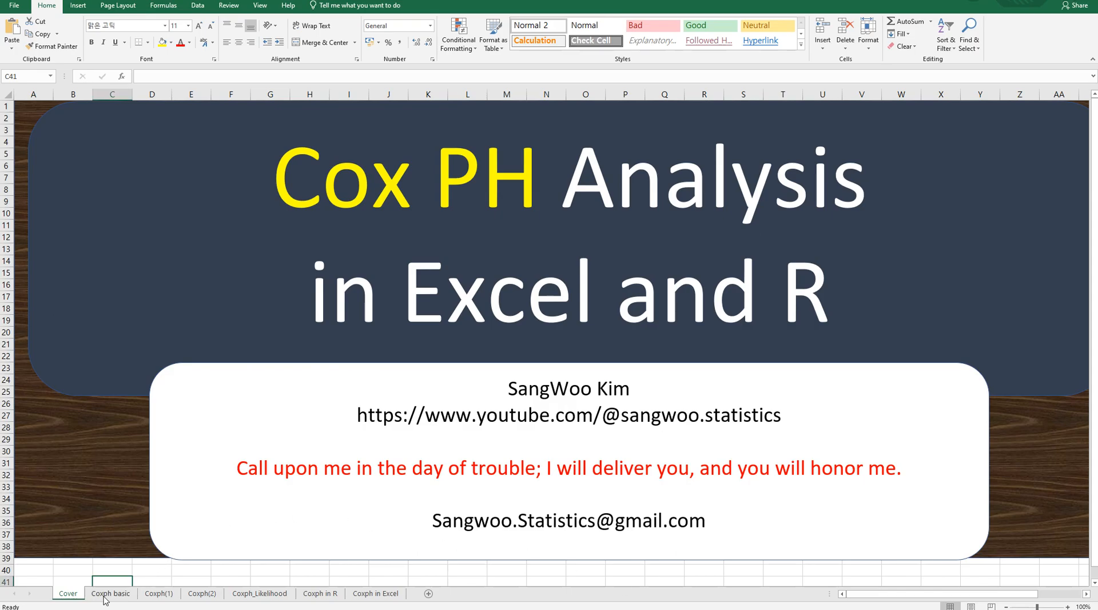
- Switch to the 'Coxph basic' sheet on hazard functions and hazard ratios
left_click(111, 593)
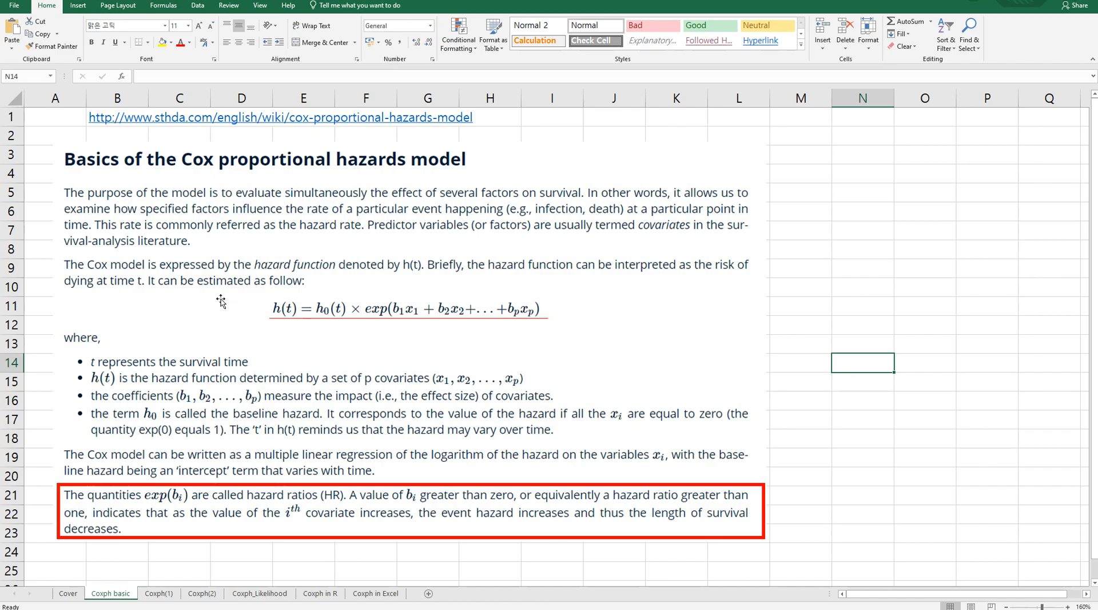
mouse_move(245, 174)
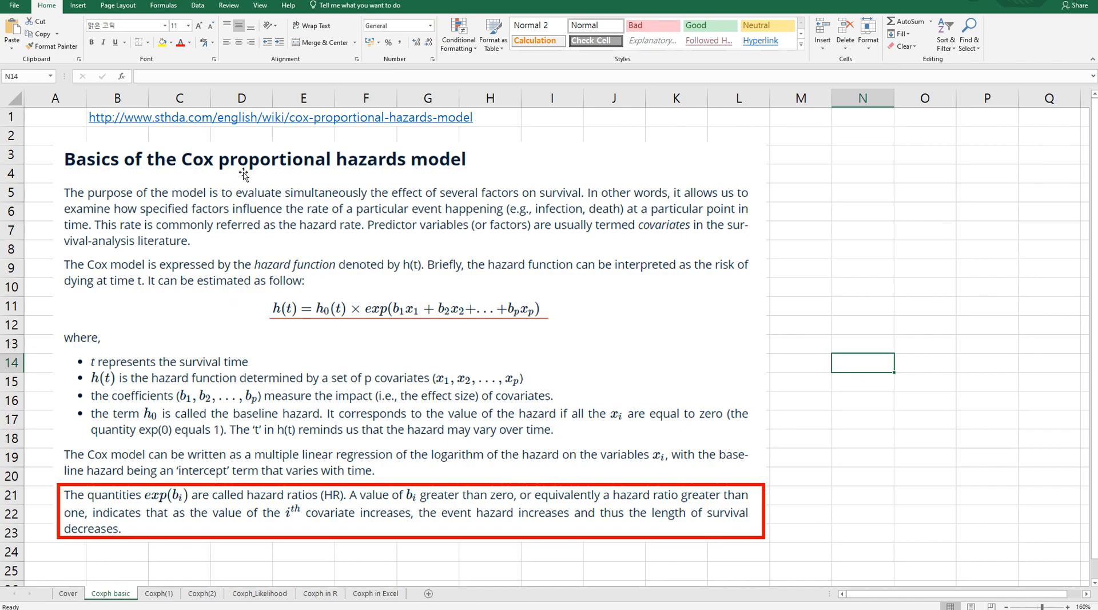
mouse_move(292, 304)
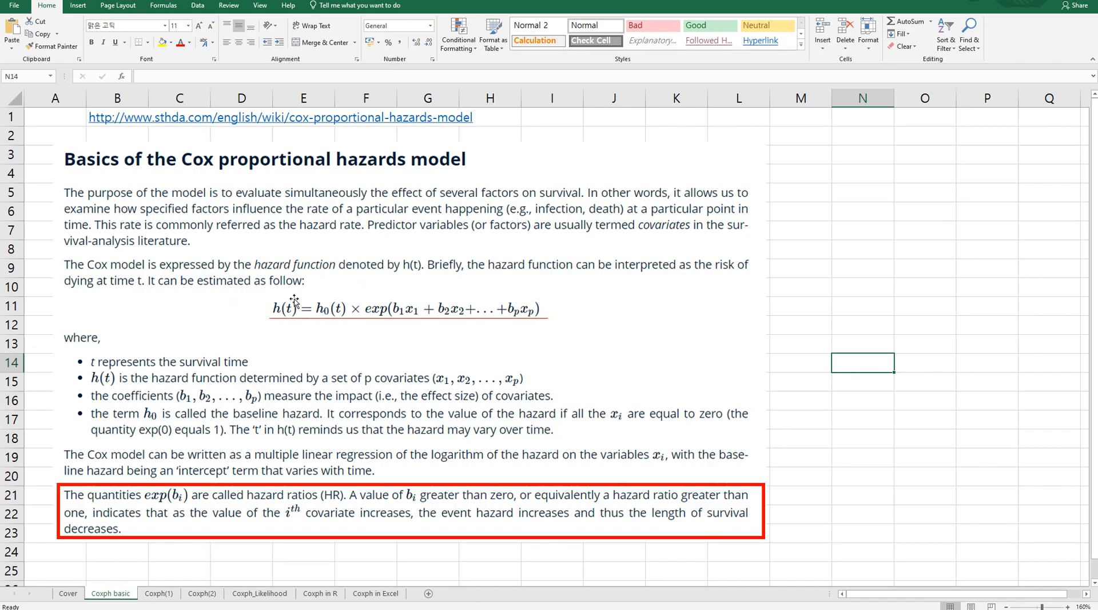
mouse_move(285, 326)
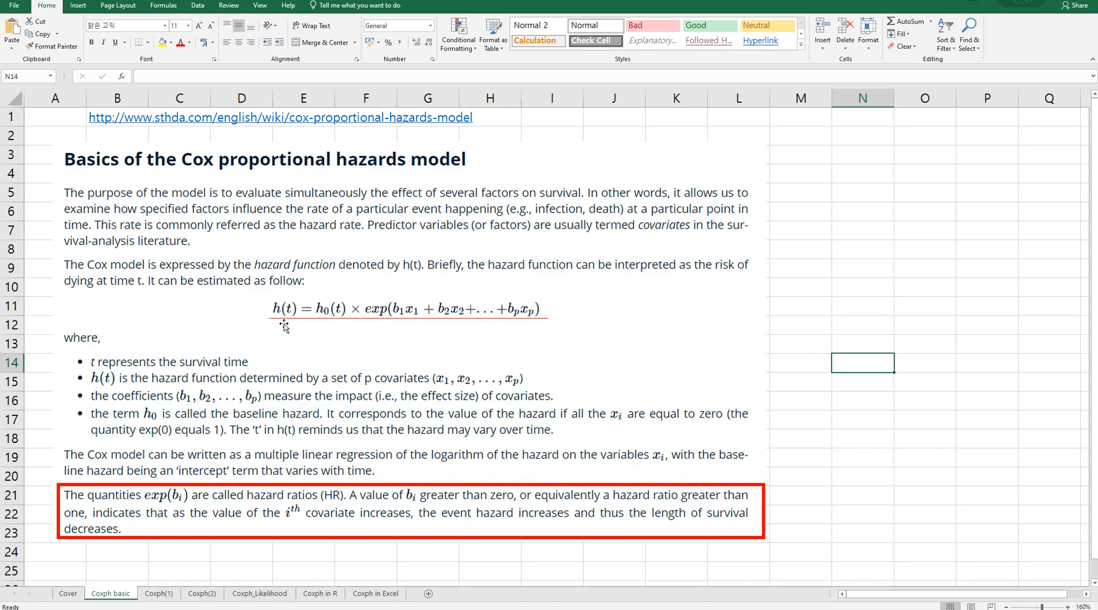
mouse_move(331, 393)
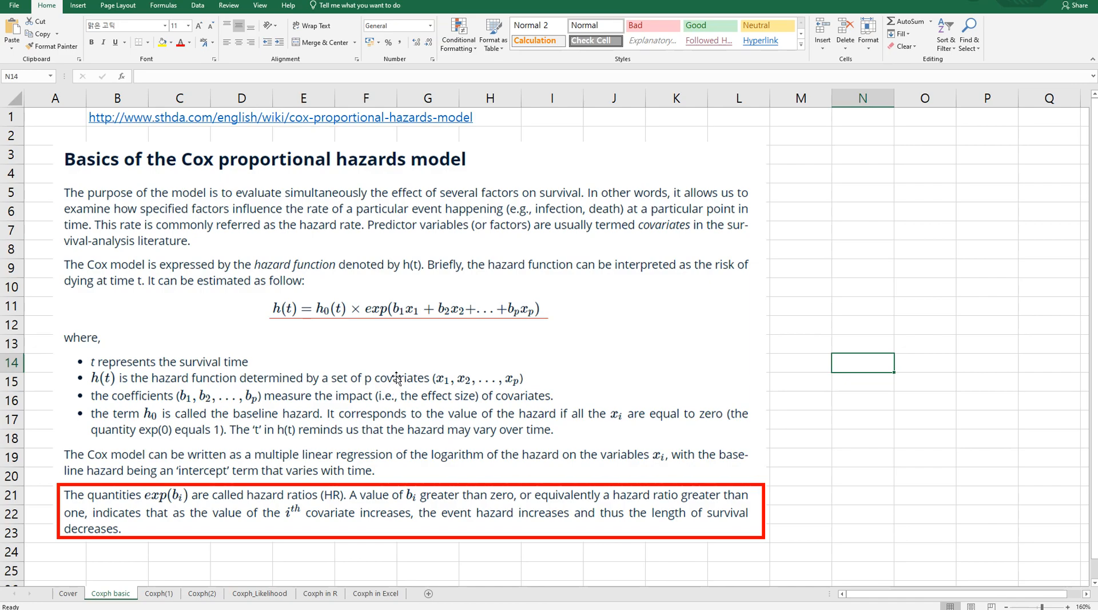
mouse_move(335, 324)
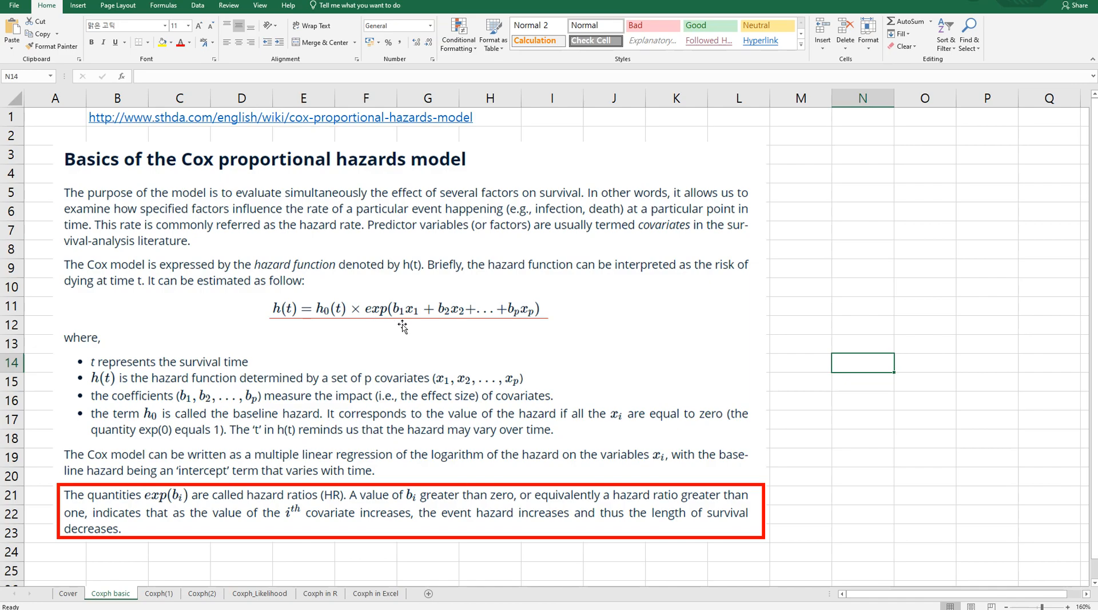
mouse_move(445, 356)
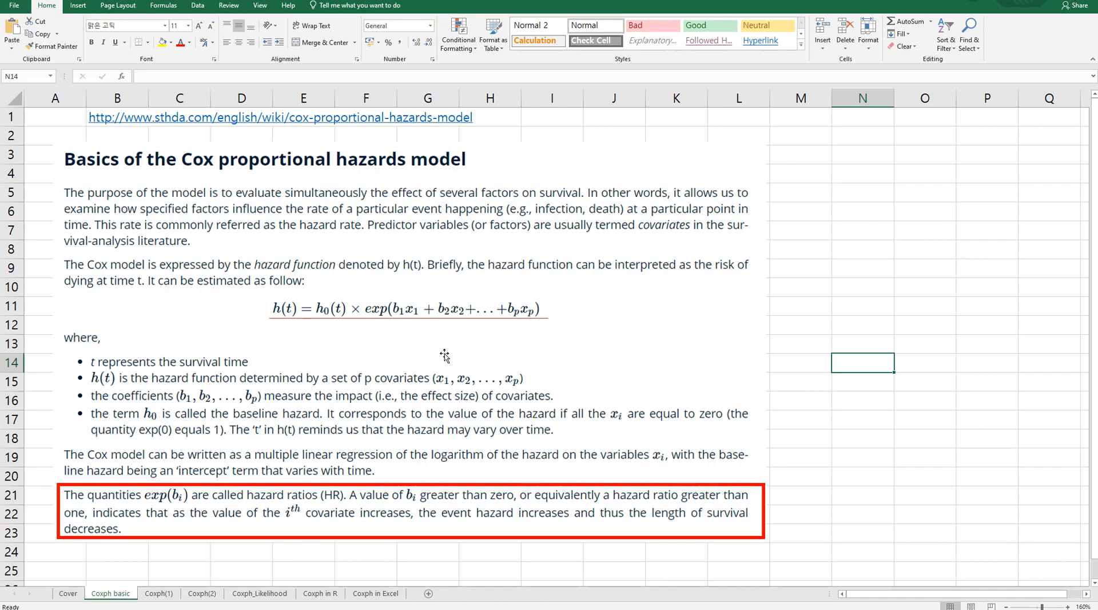
mouse_move(464, 359)
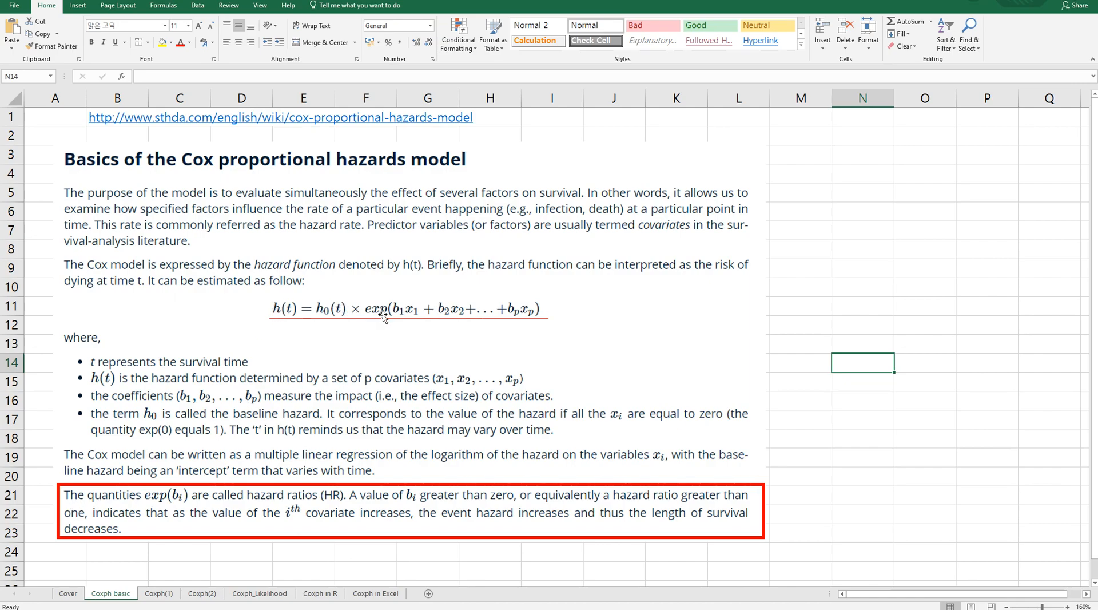
mouse_move(160, 509)
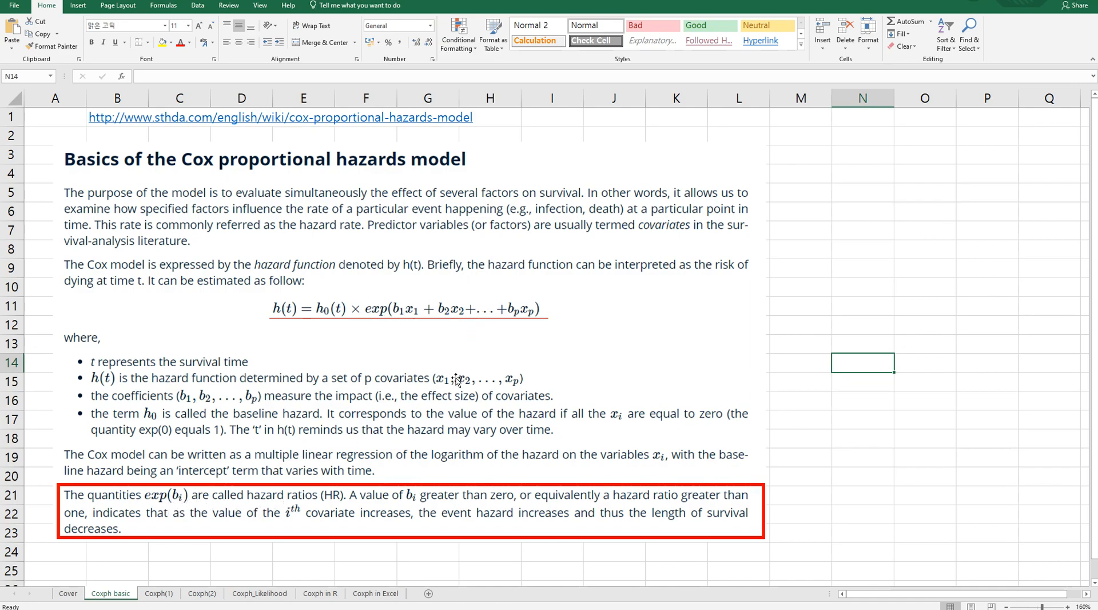
mouse_move(411, 508)
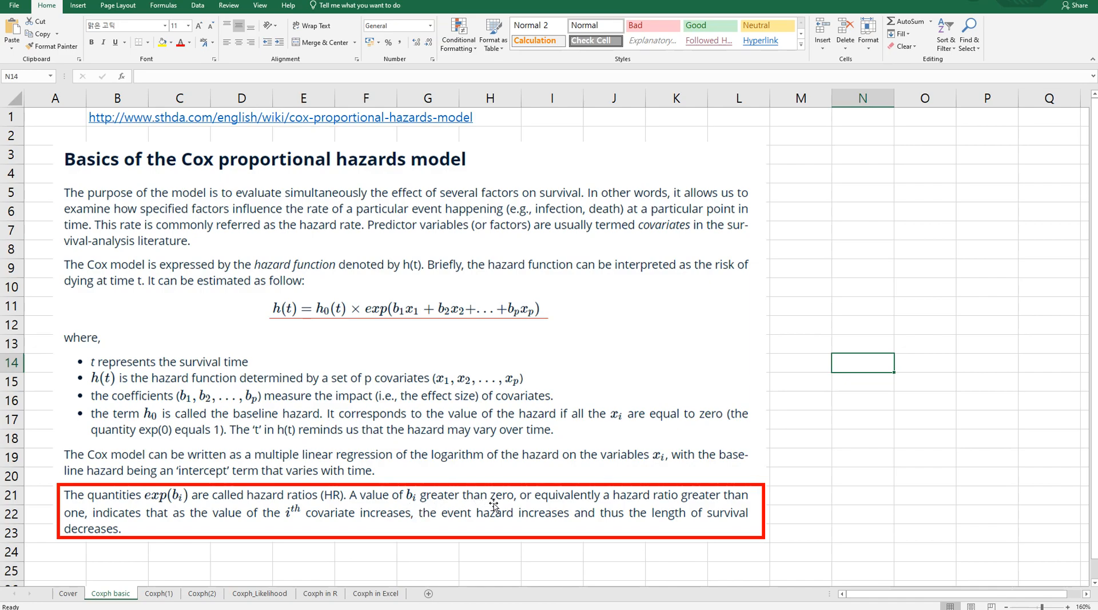
mouse_move(532, 504)
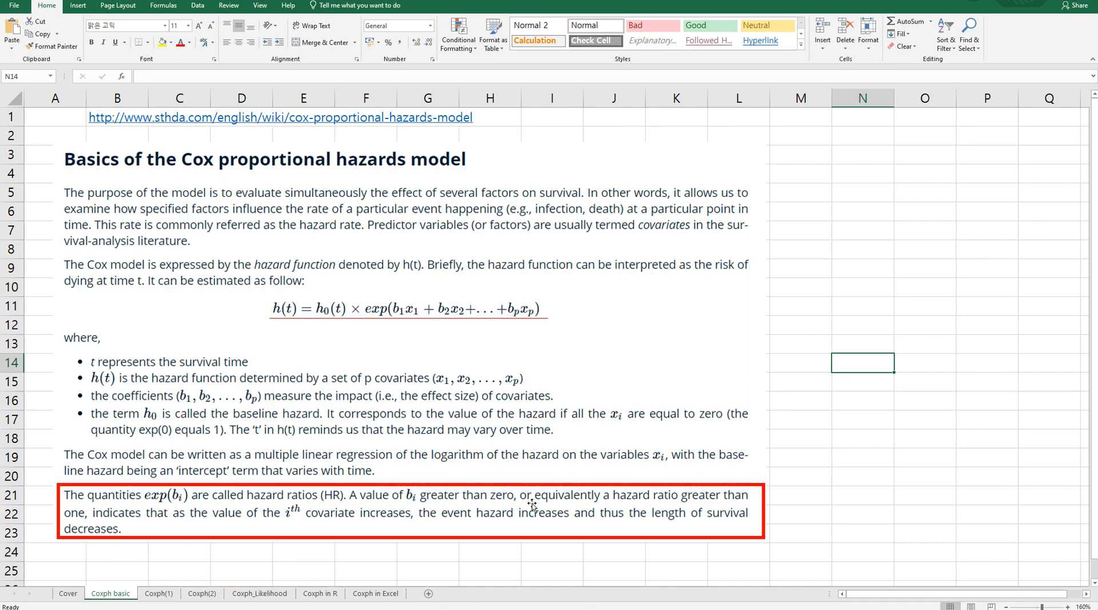
mouse_move(228, 532)
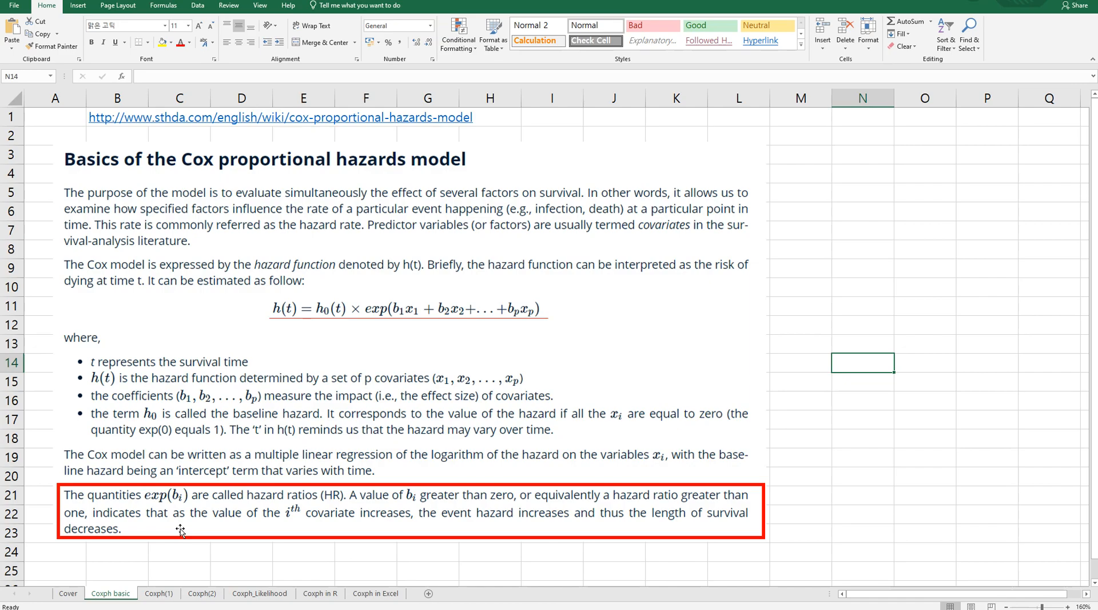
mouse_move(556, 534)
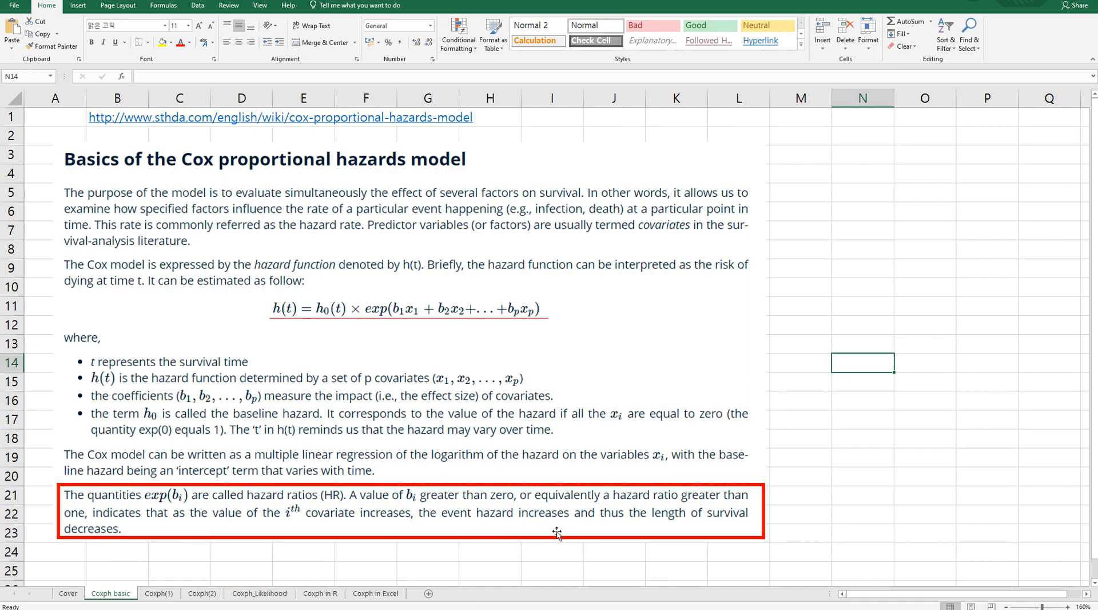
mouse_move(571, 530)
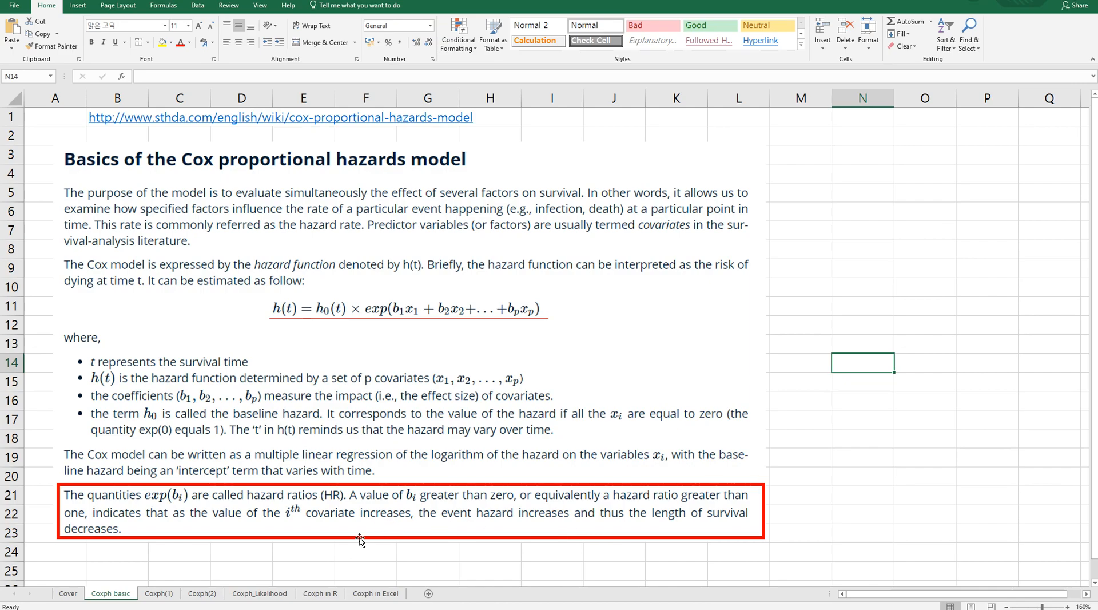
mouse_move(218, 499)
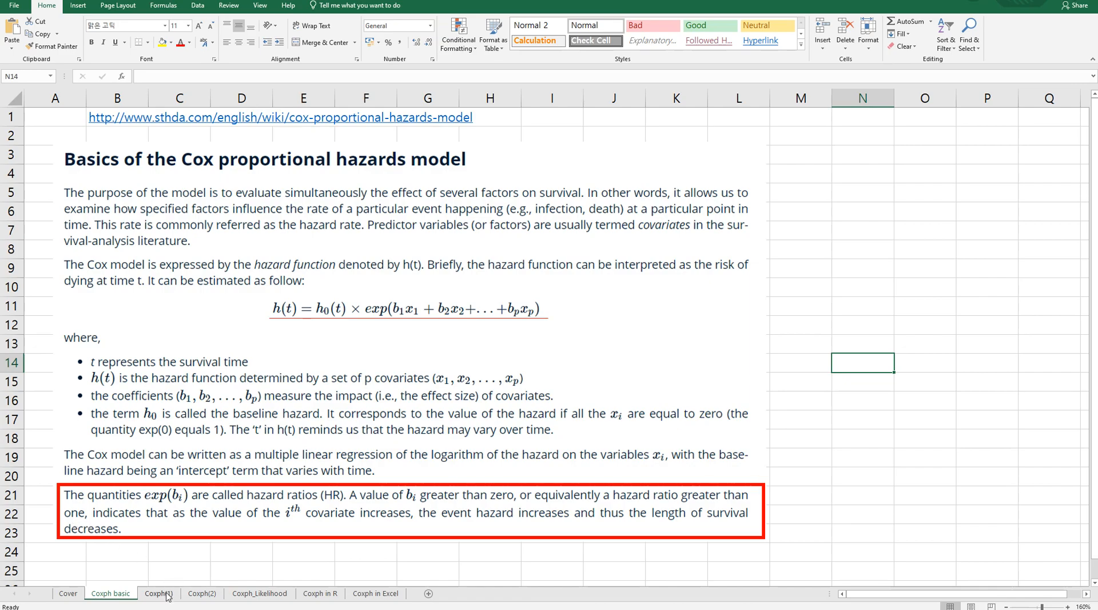
- Switch to the 'Coxph(1)' sheet explaining why the model is proportional
left_click(158, 593)
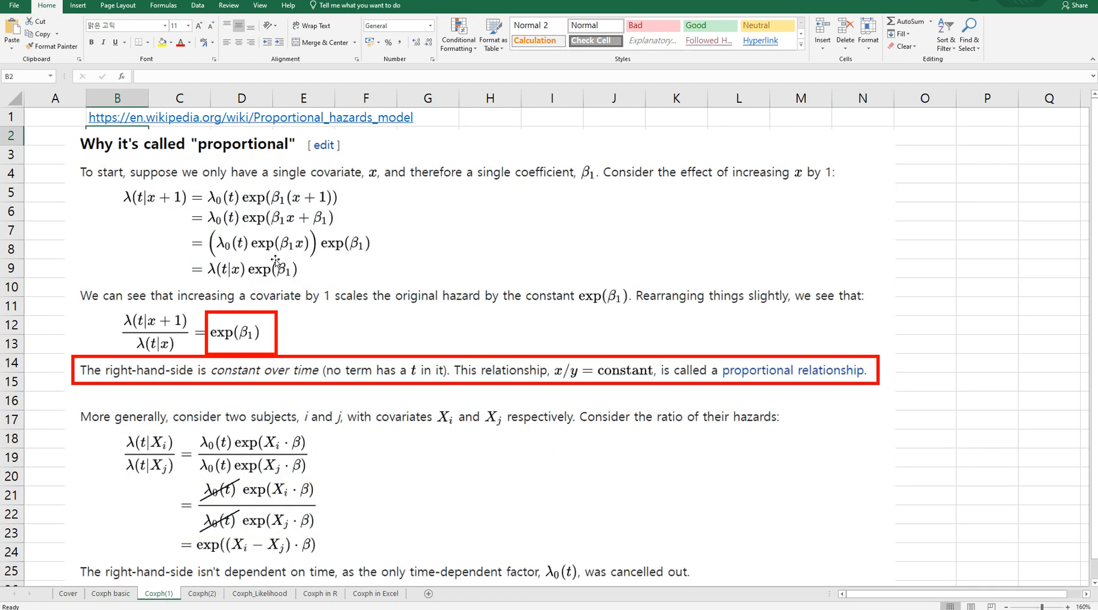
mouse_move(112, 243)
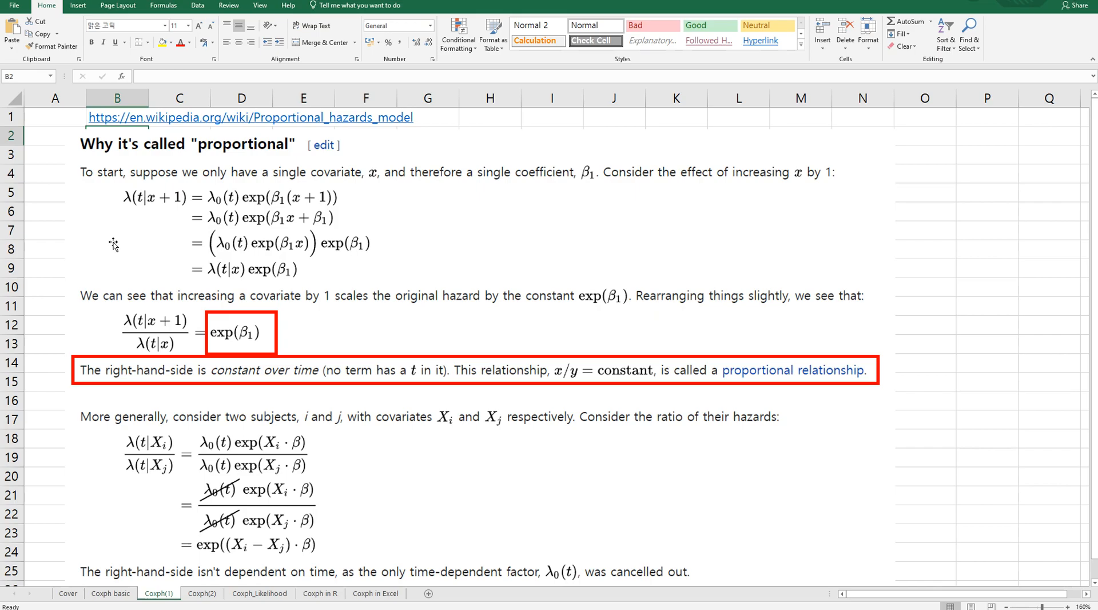
mouse_move(196, 353)
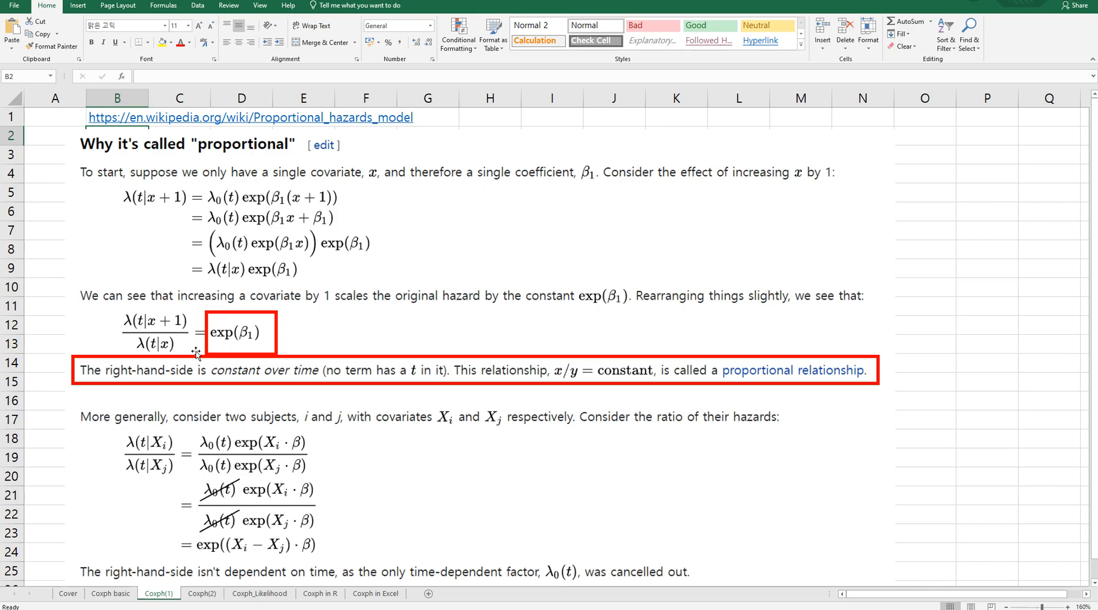
mouse_move(160, 357)
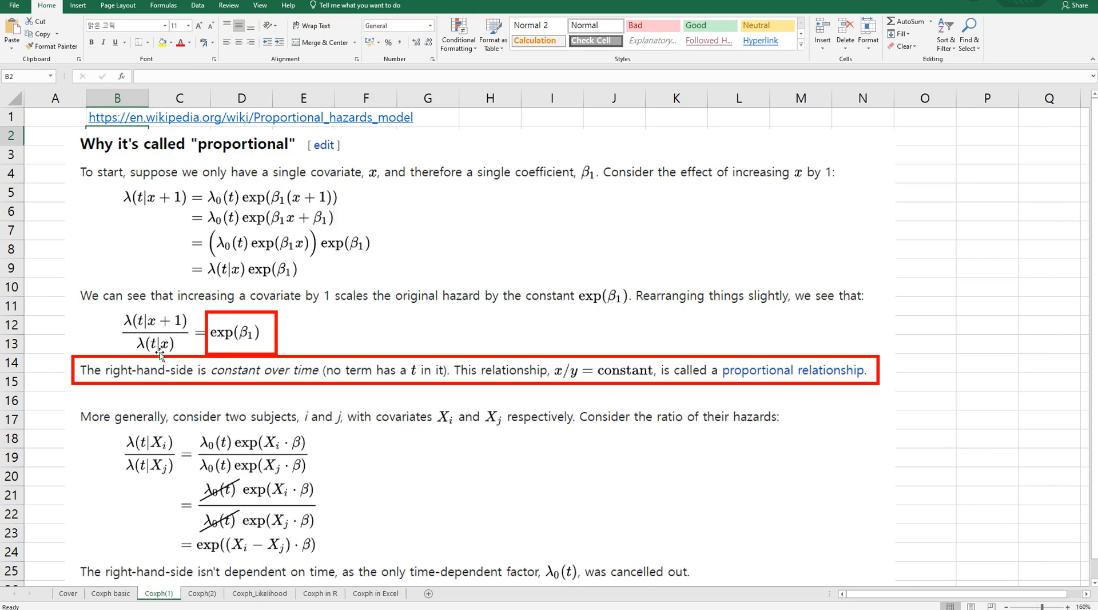
mouse_move(234, 357)
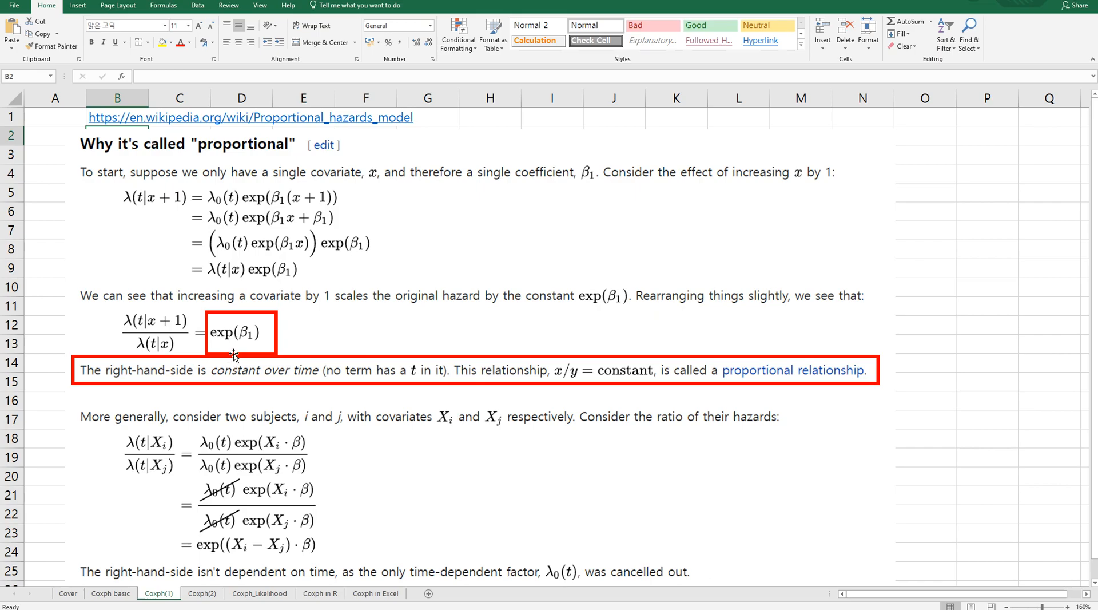
mouse_move(254, 355)
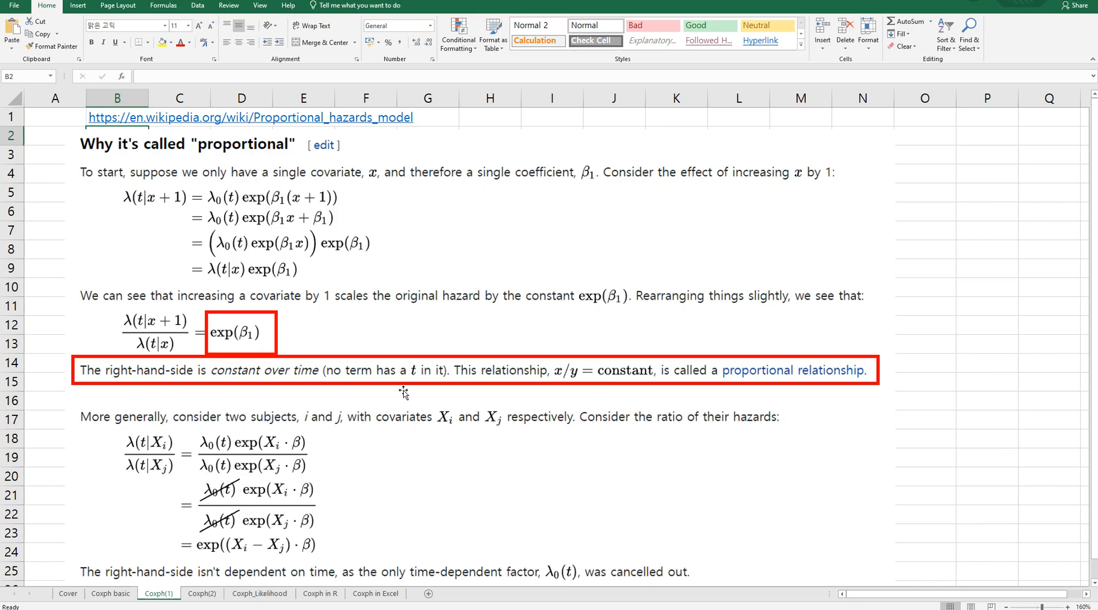
mouse_move(517, 389)
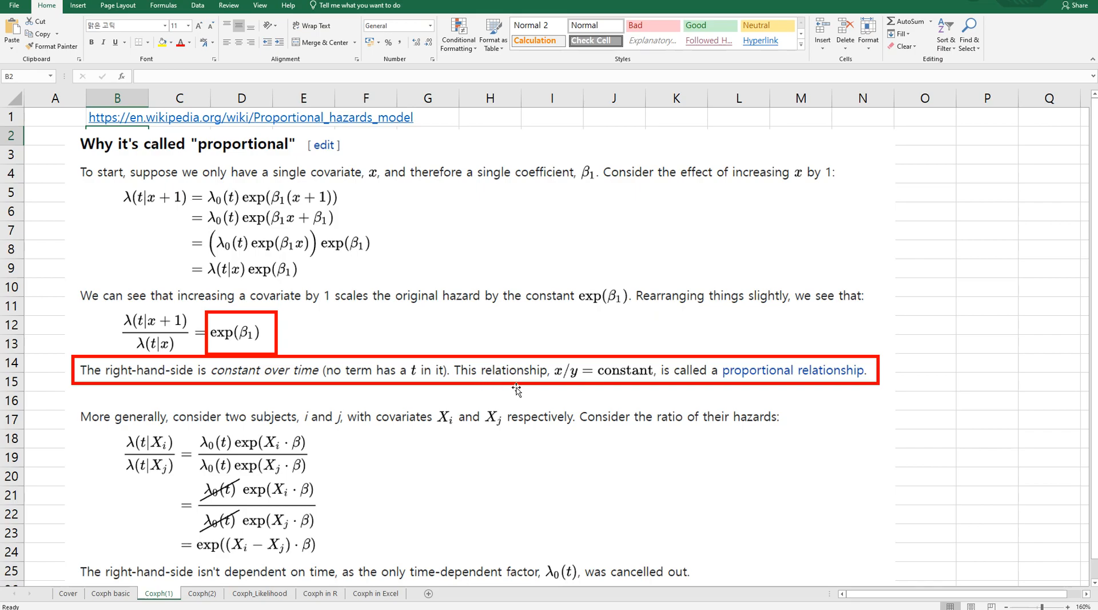
mouse_move(767, 389)
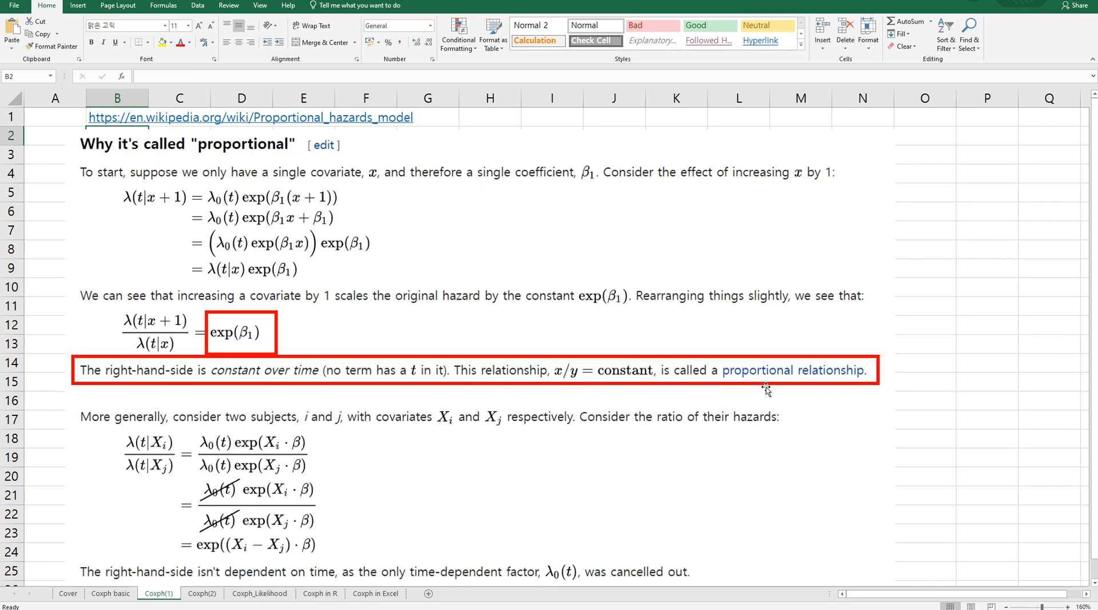
mouse_move(210, 568)
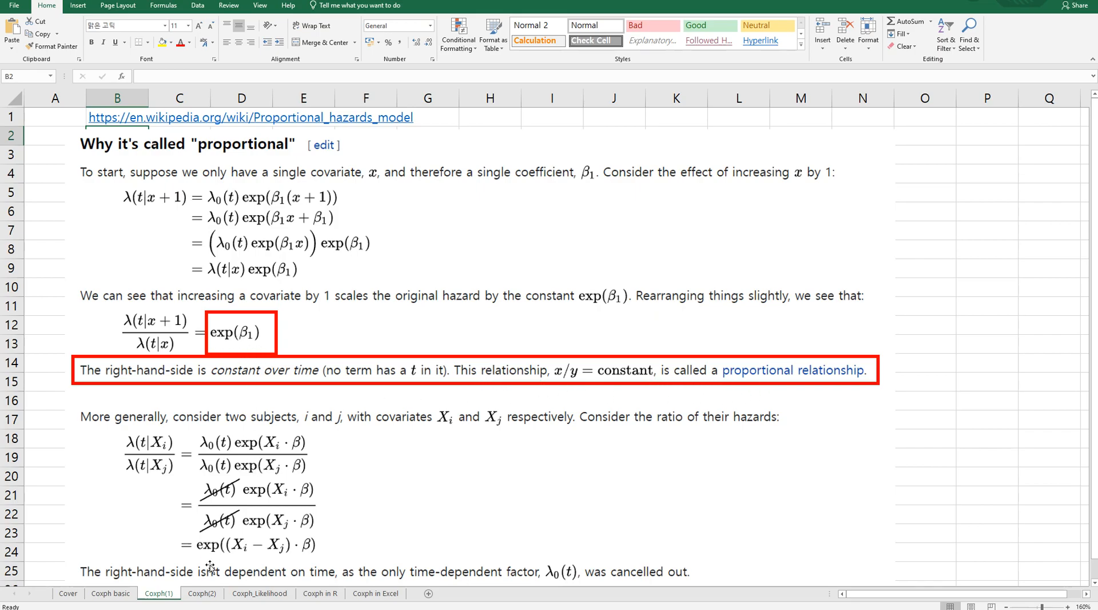
left_click(202, 593)
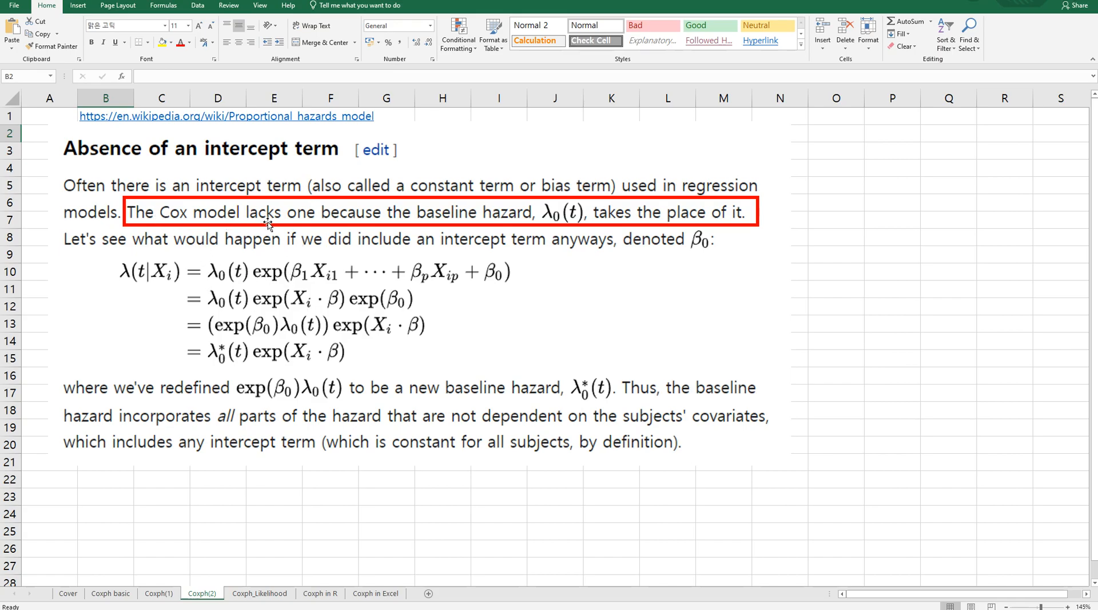
mouse_move(349, 257)
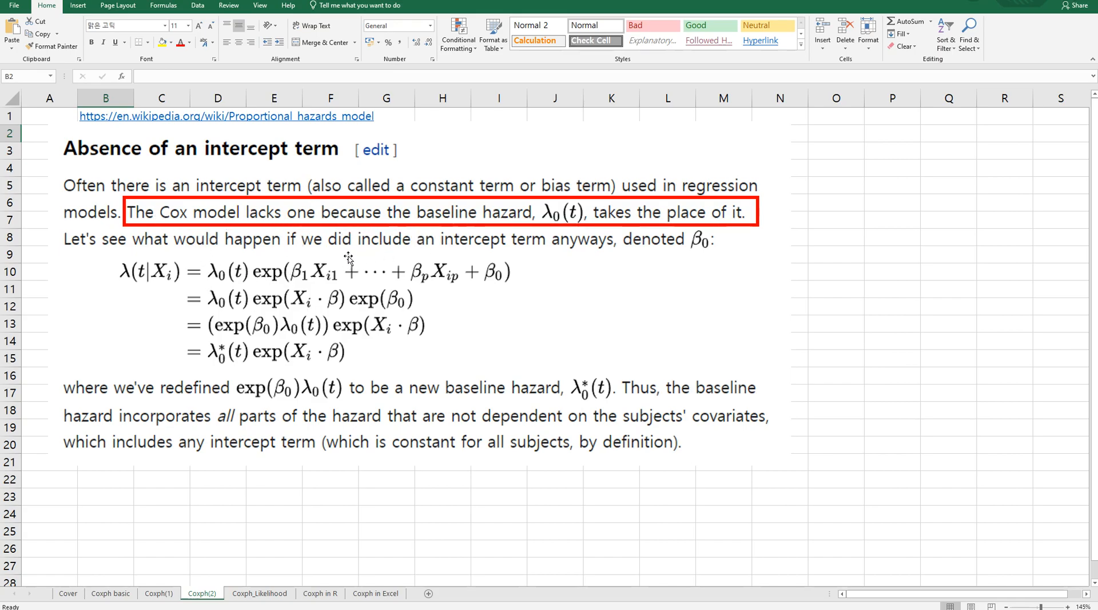
mouse_move(249, 322)
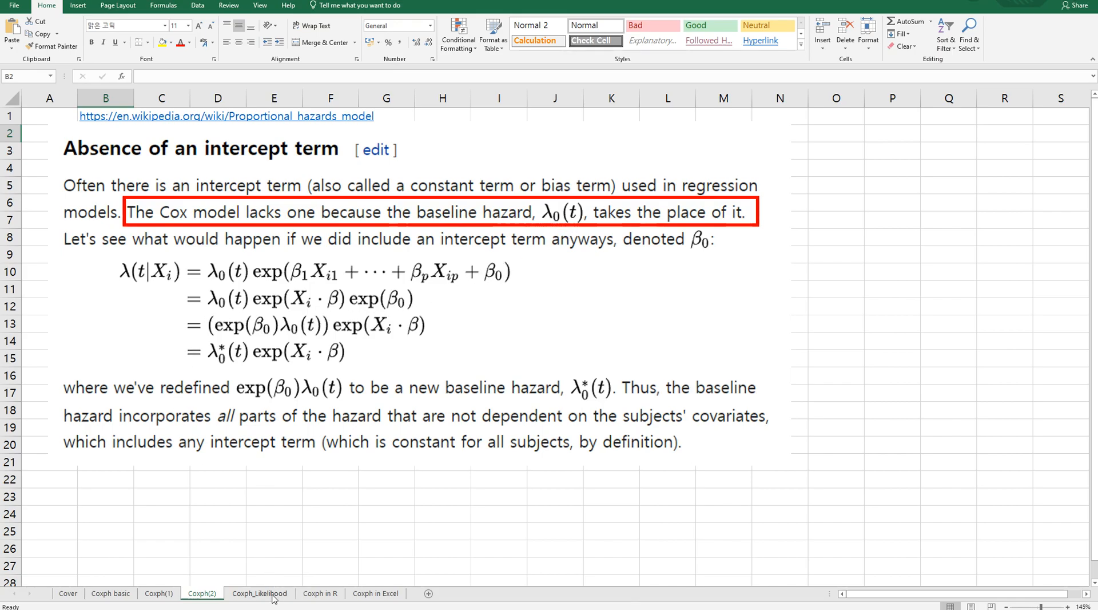
- Show the Coxph_Likelihood sheet with the partial and log partial likelihood
left_click(259, 593)
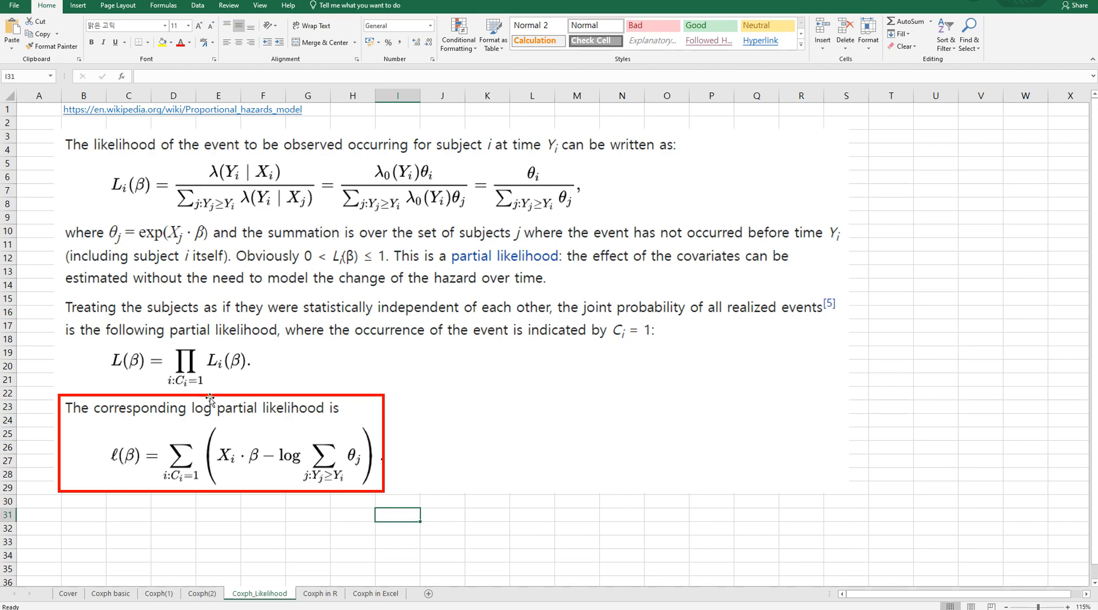
mouse_move(210, 431)
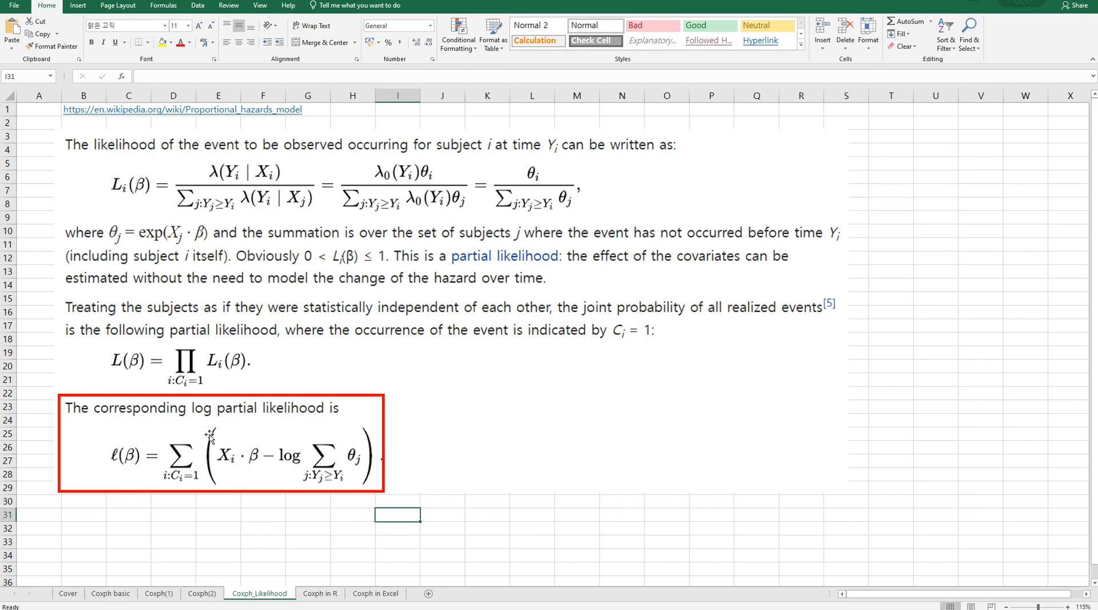
mouse_move(300, 427)
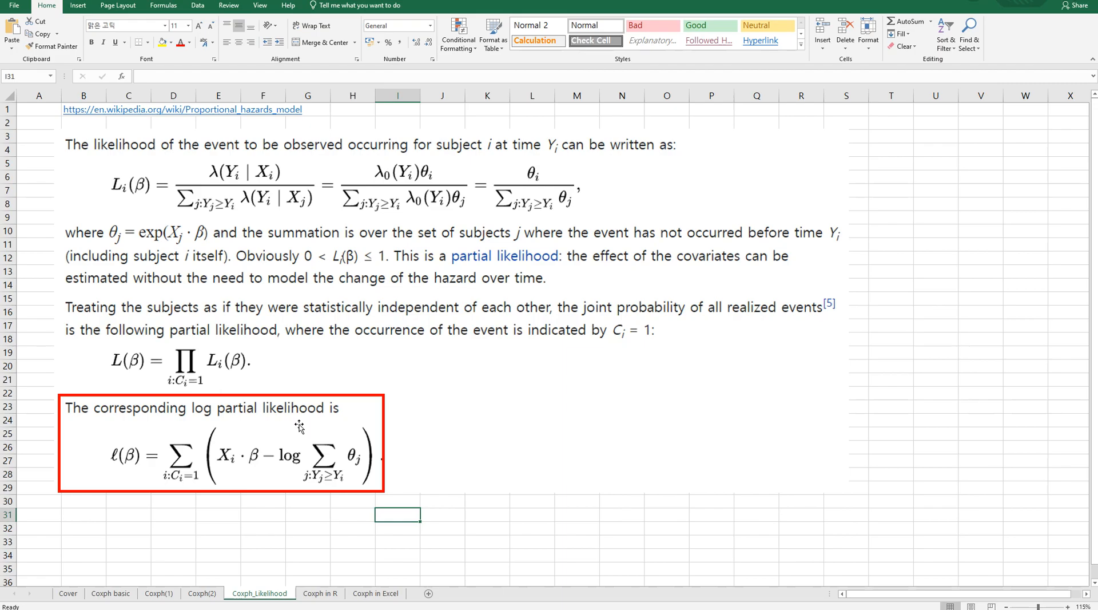
mouse_move(194, 432)
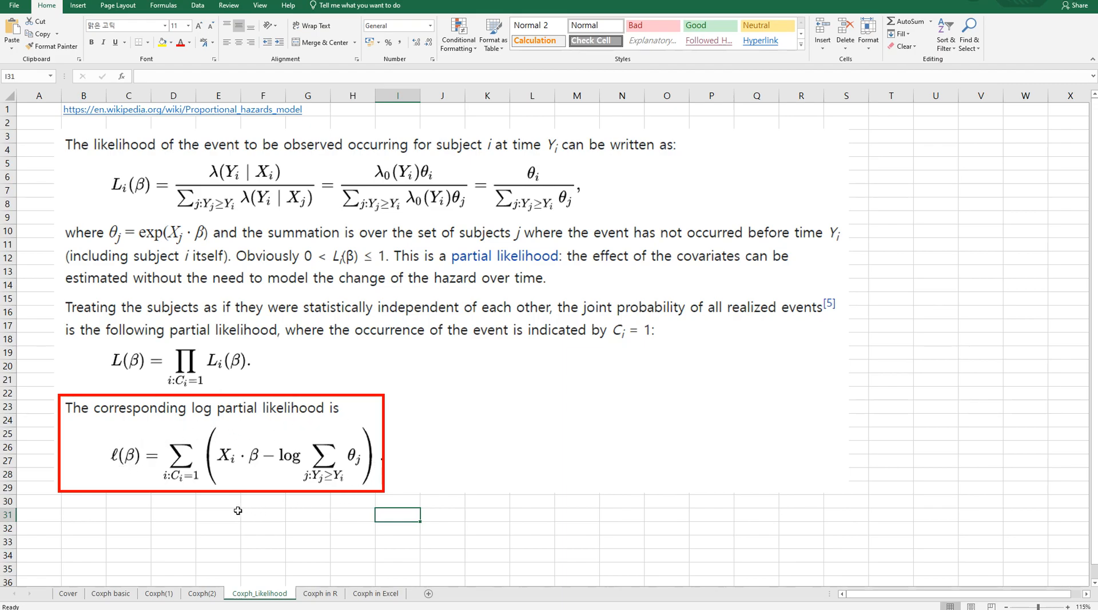
mouse_move(271, 504)
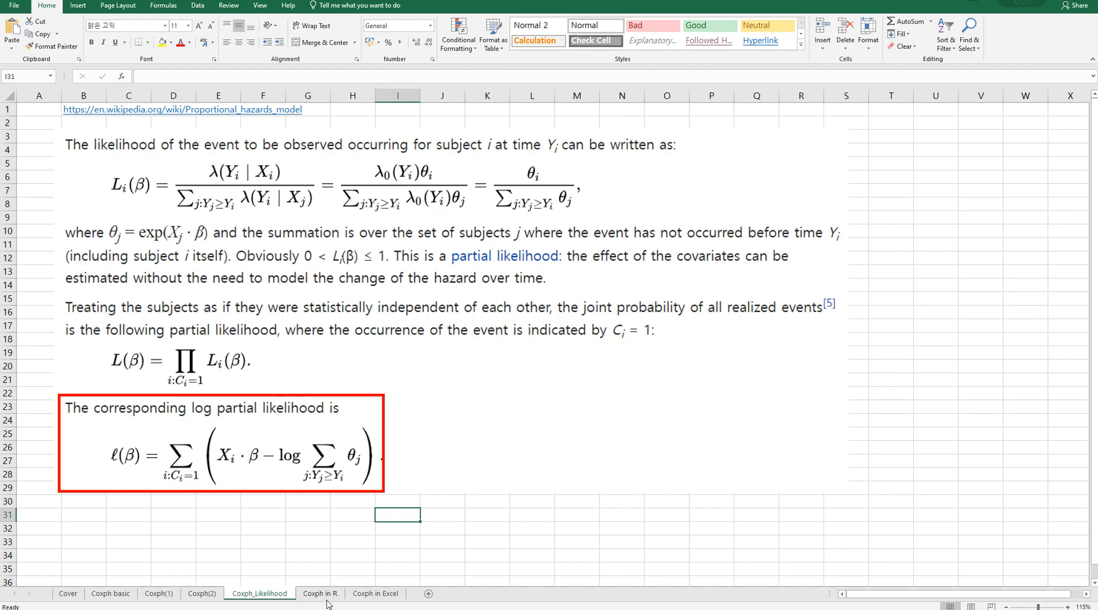
- Review R's coxph output on 'Coxph in R', then go to 'Coxph in Excel'
left_click(321, 594)
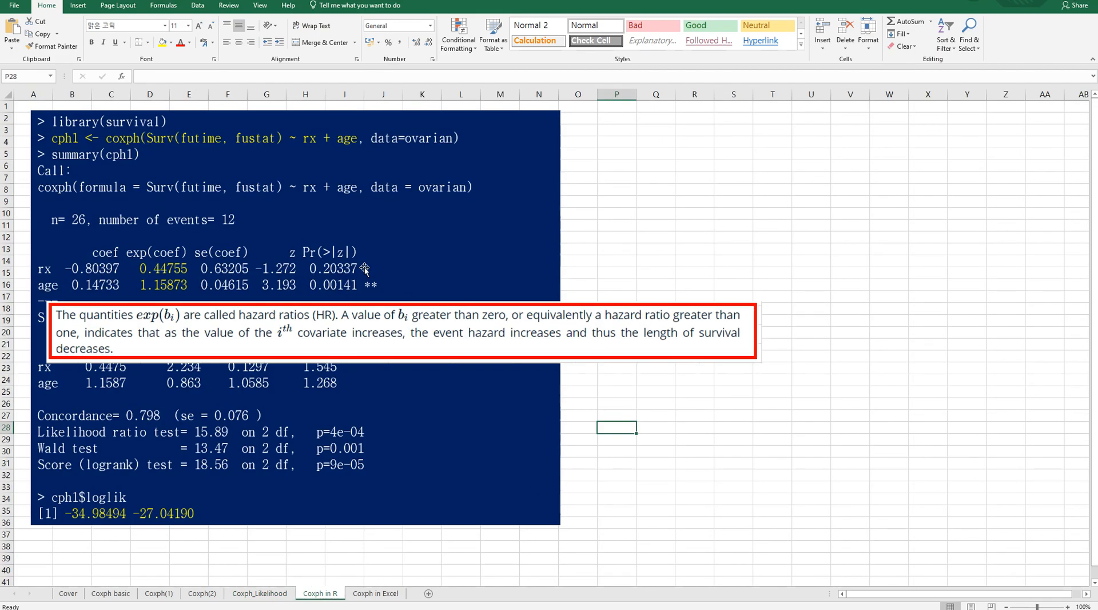
mouse_move(325, 251)
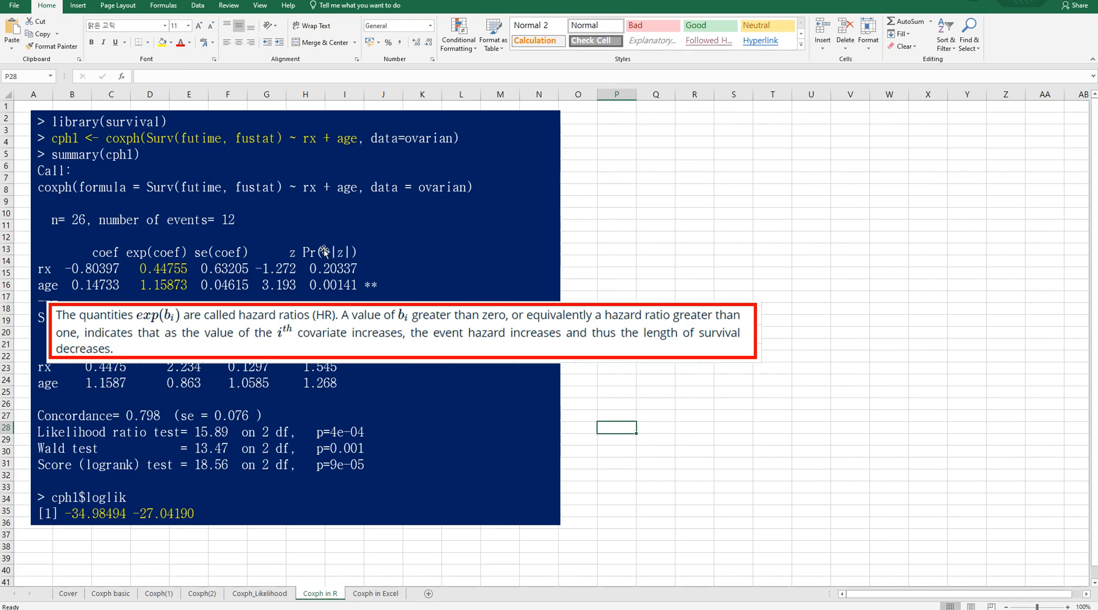
mouse_move(147, 163)
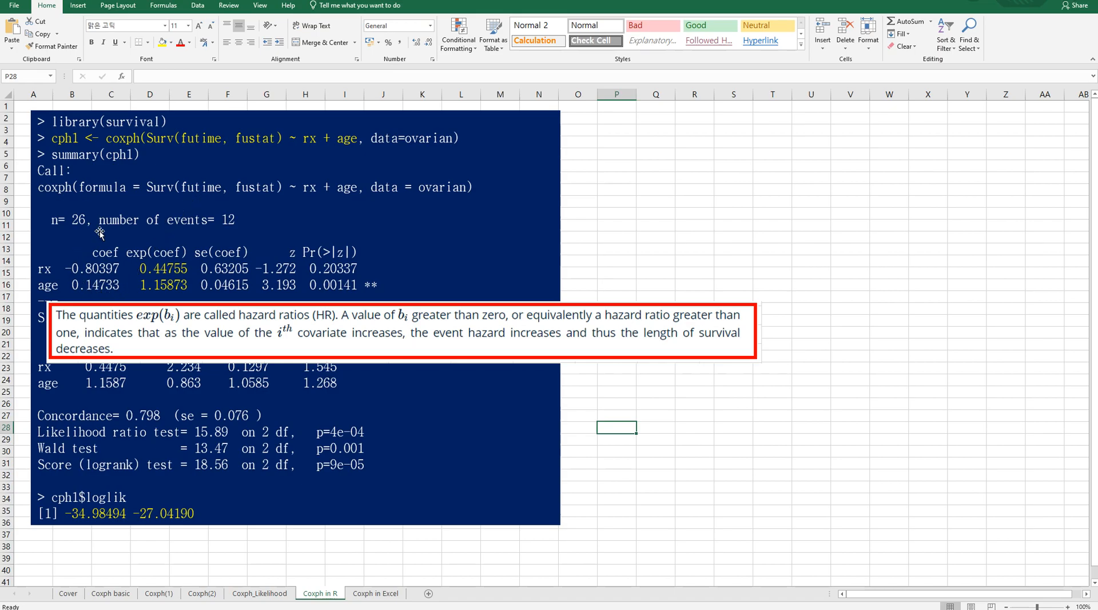
mouse_move(177, 295)
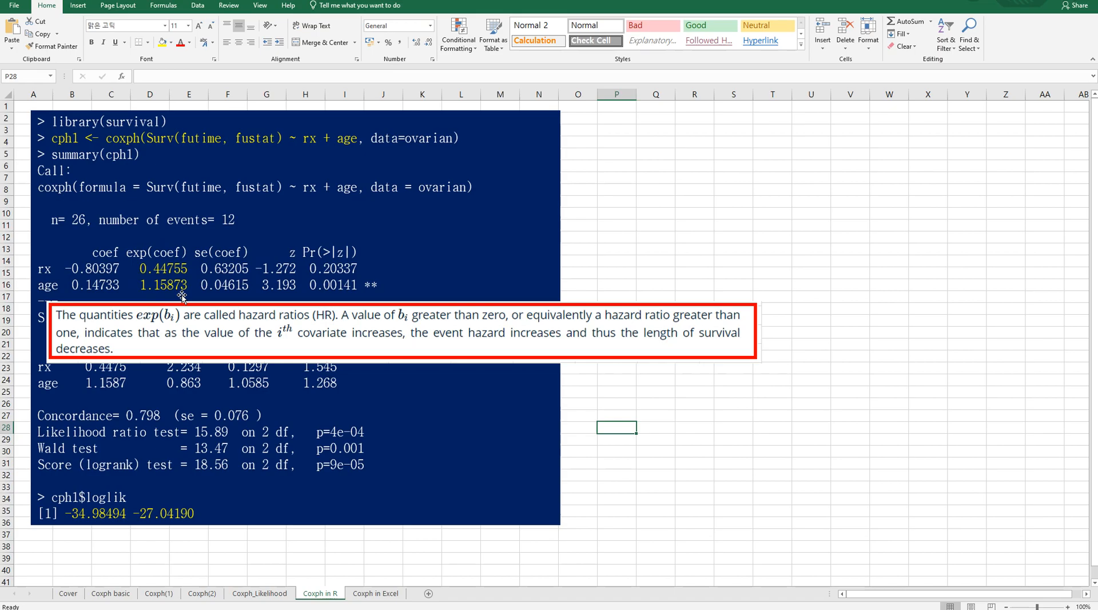
mouse_move(154, 343)
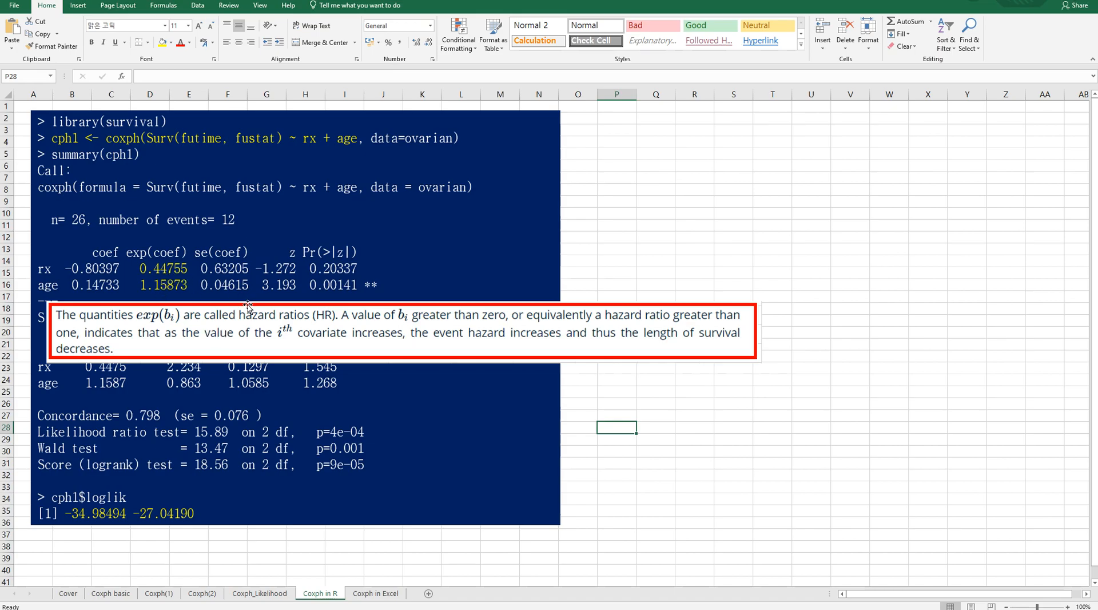
mouse_move(522, 370)
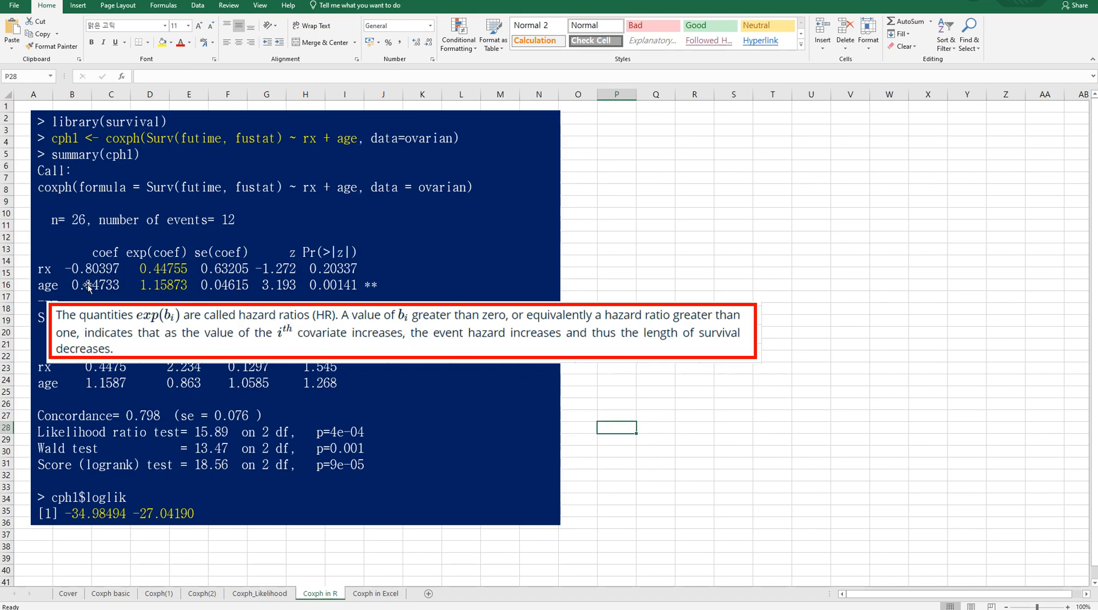
mouse_move(161, 273)
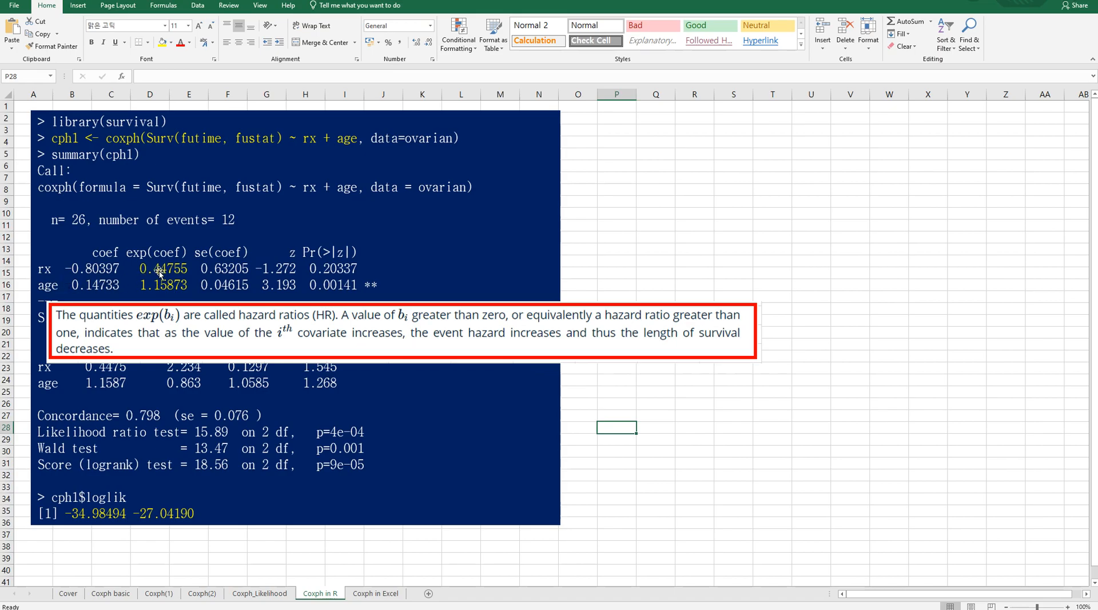
mouse_move(163, 285)
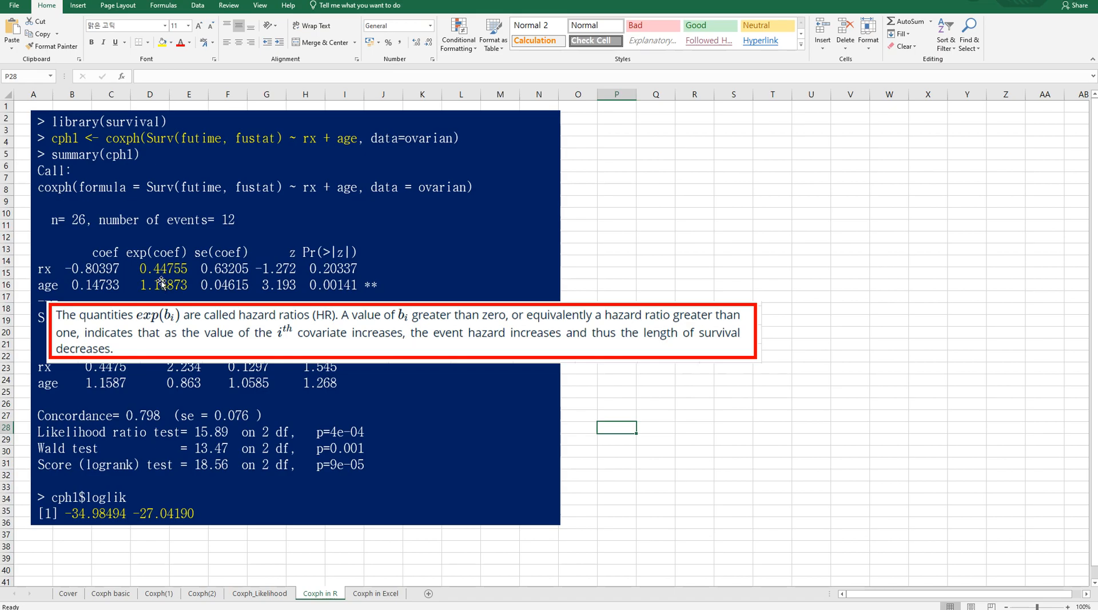
mouse_move(371, 364)
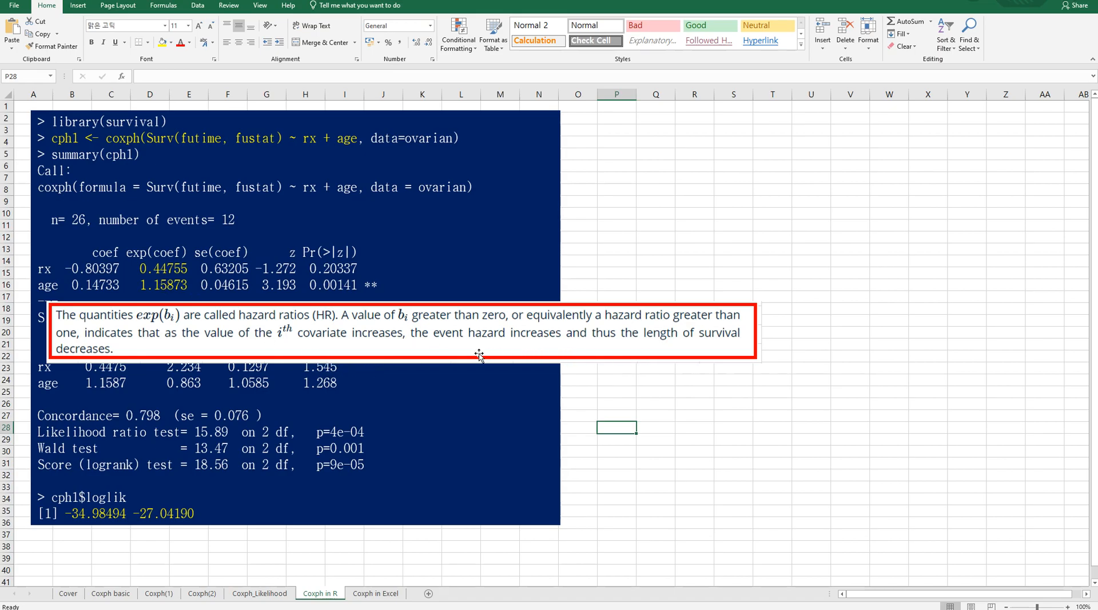
mouse_move(548, 345)
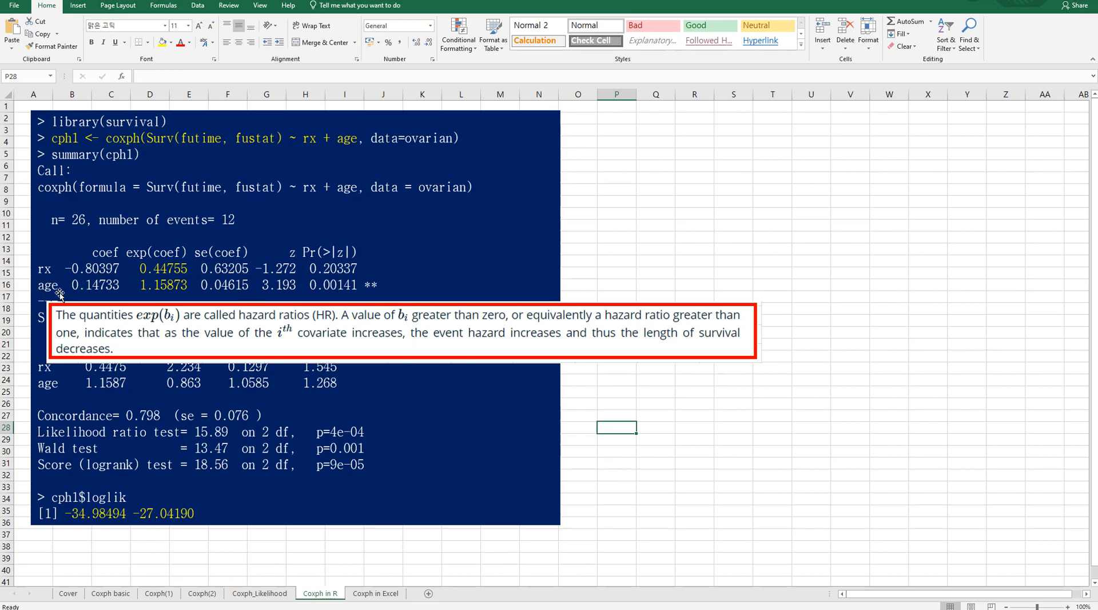
mouse_move(166, 301)
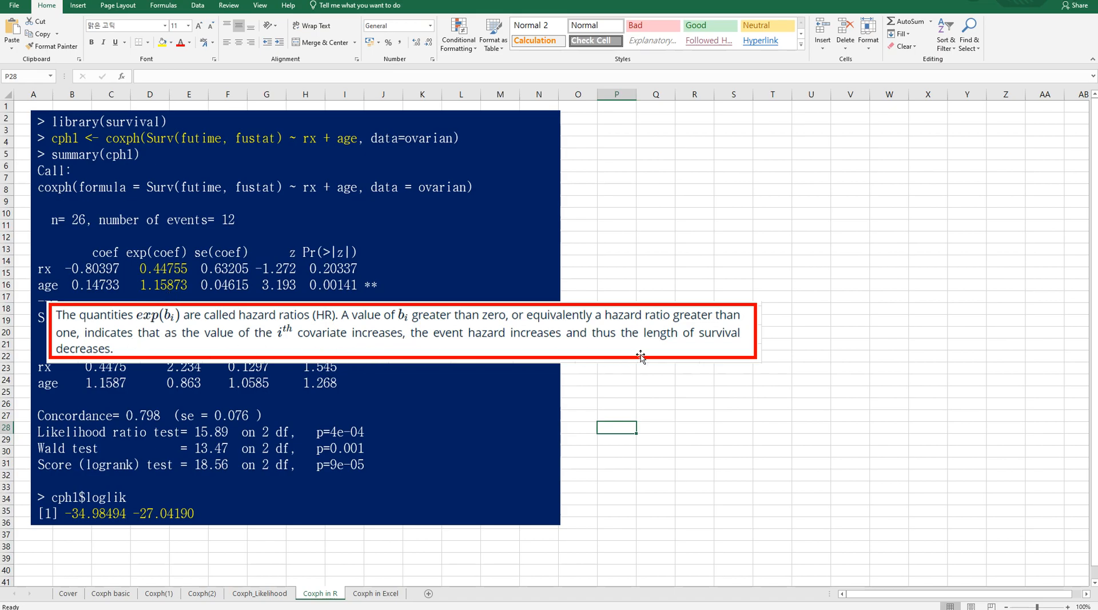
mouse_move(153, 300)
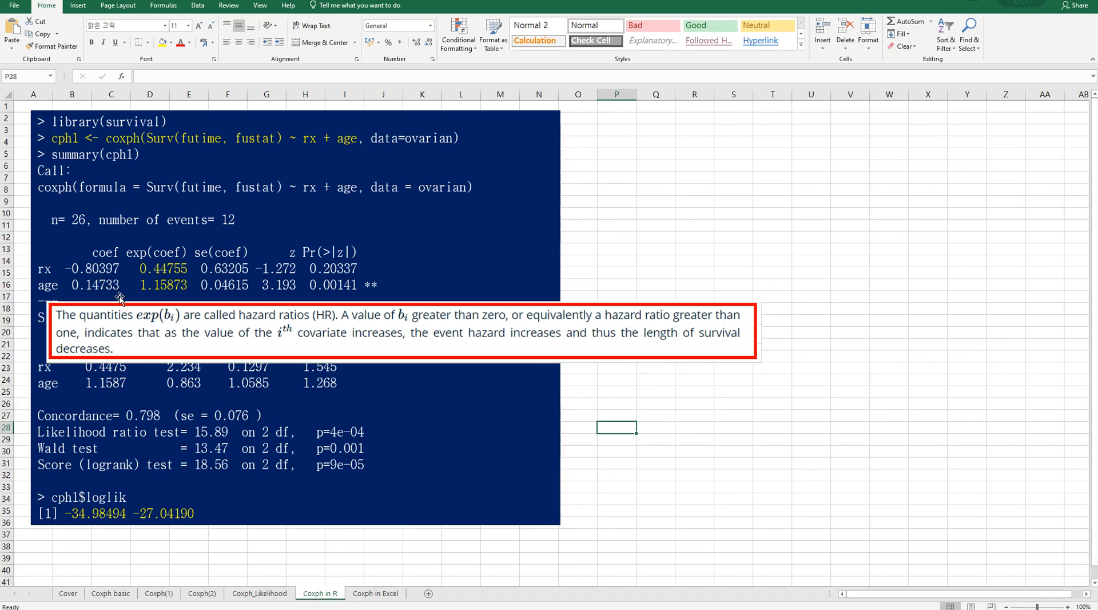
mouse_move(175, 300)
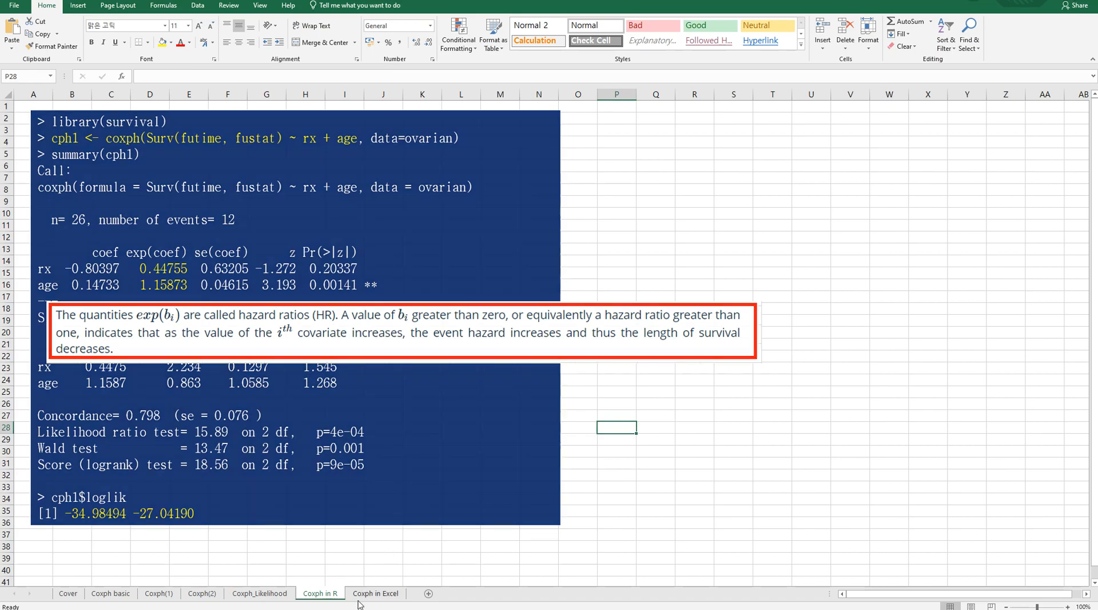
left_click(375, 593)
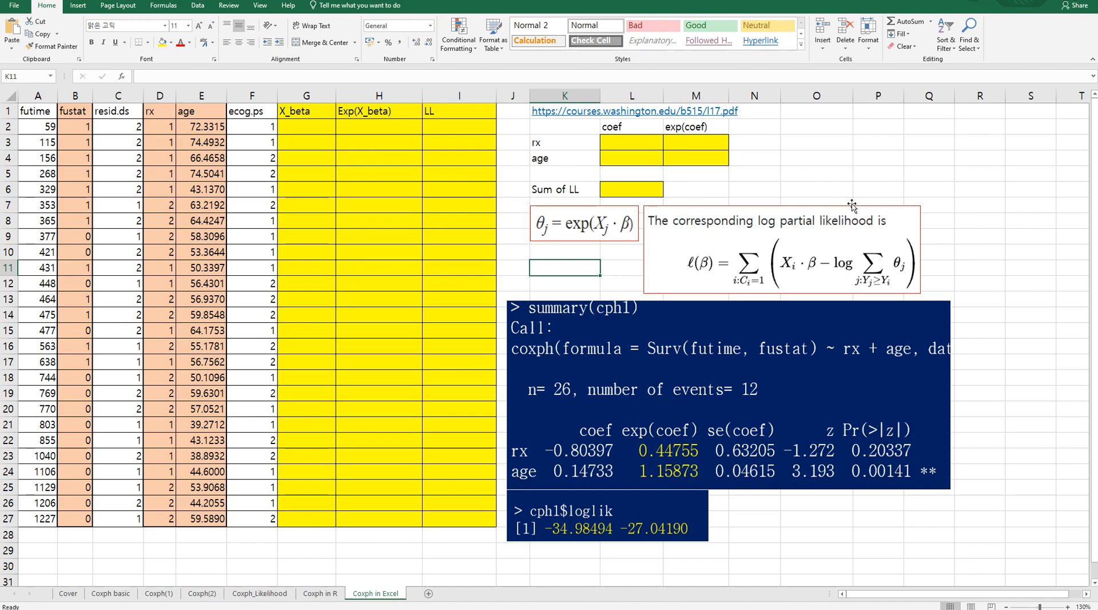
mouse_move(844, 273)
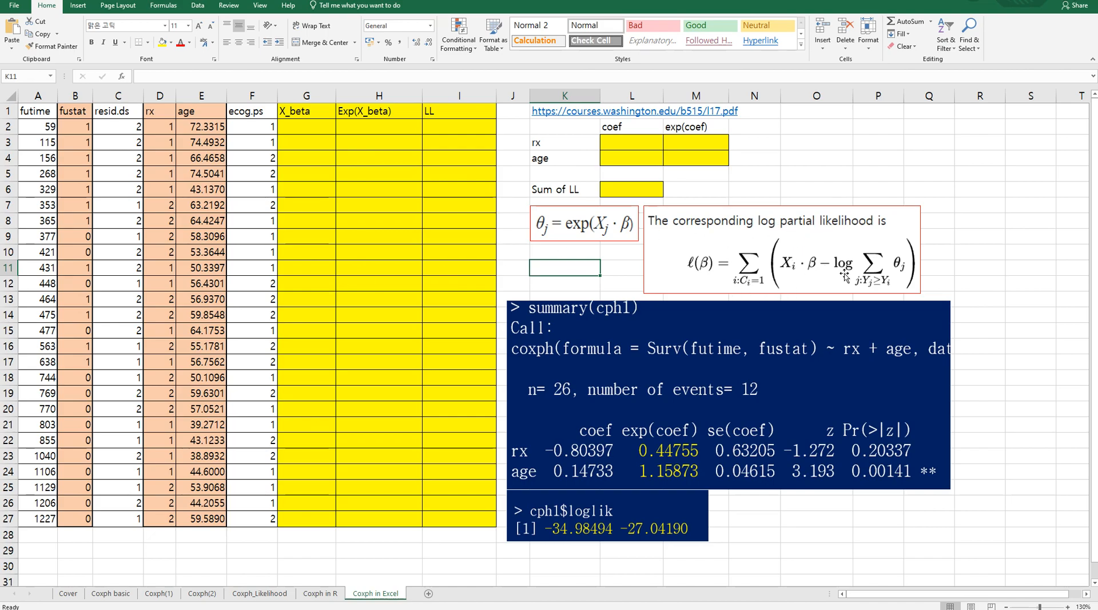
- Enter 0 as the starting rx and age coefficients in L3 and L4
left_click(306, 127)
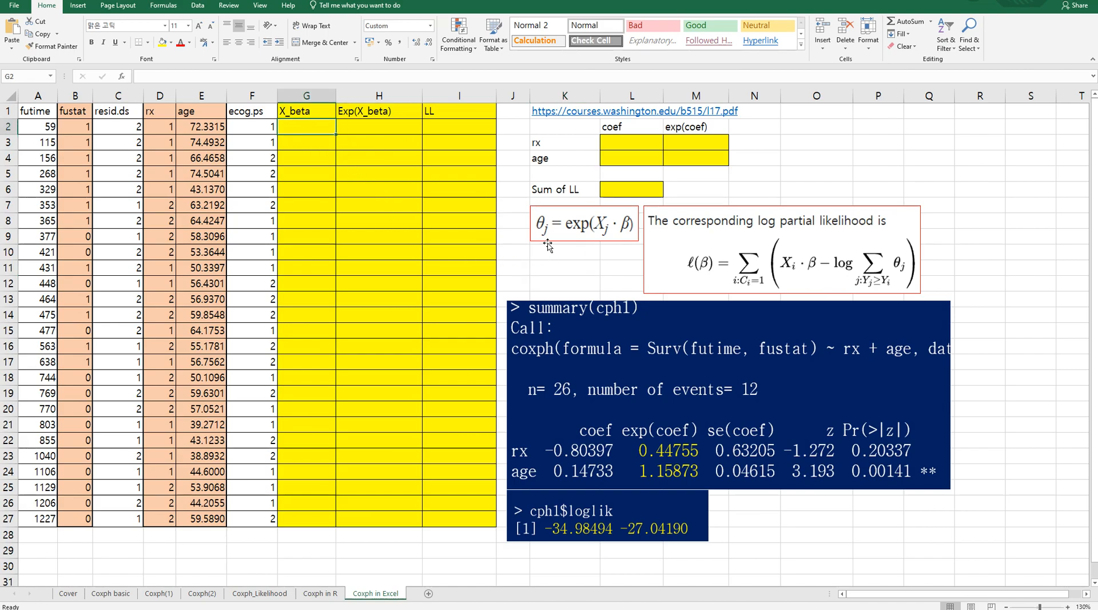
mouse_move(577, 242)
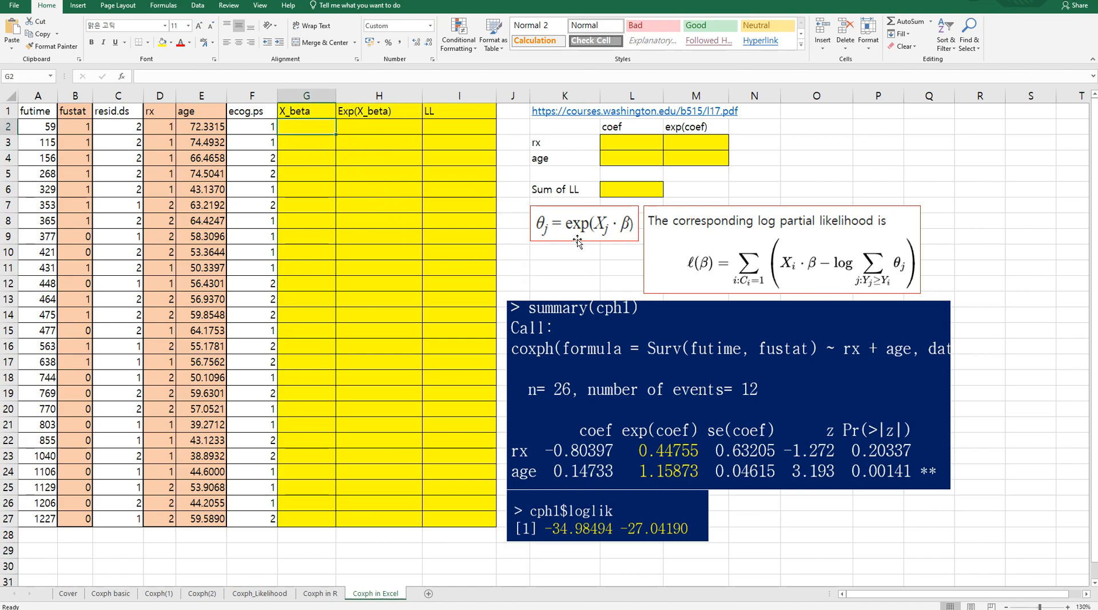
mouse_move(614, 241)
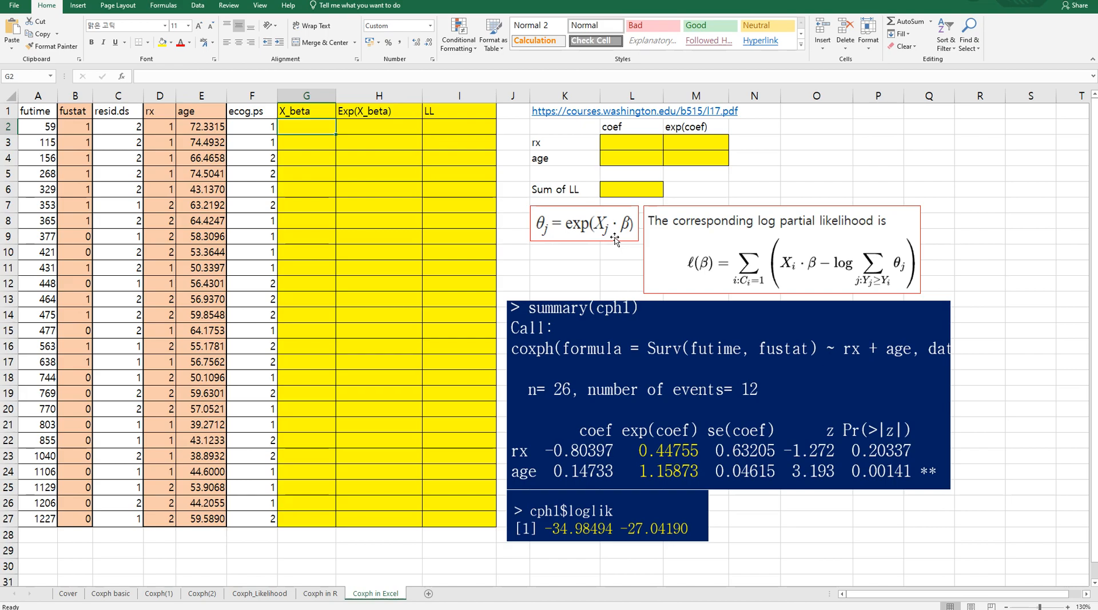
left_click(631, 141)
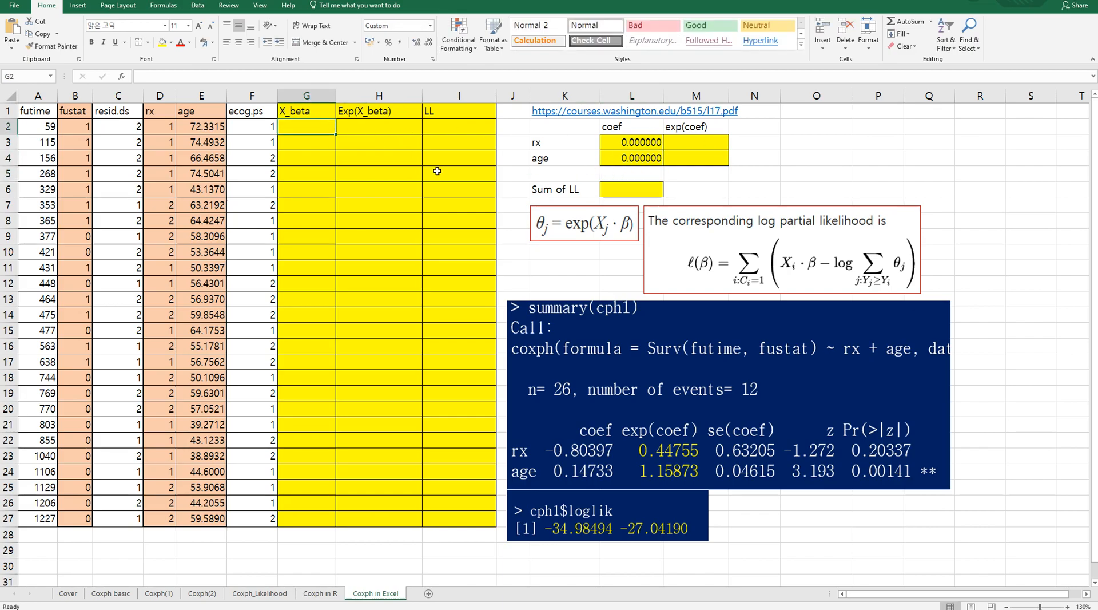
- Array-enter =MMULT(D2:E27,L3:L4) in G2:G27, giving 0.000 for every X_beta
type("=")
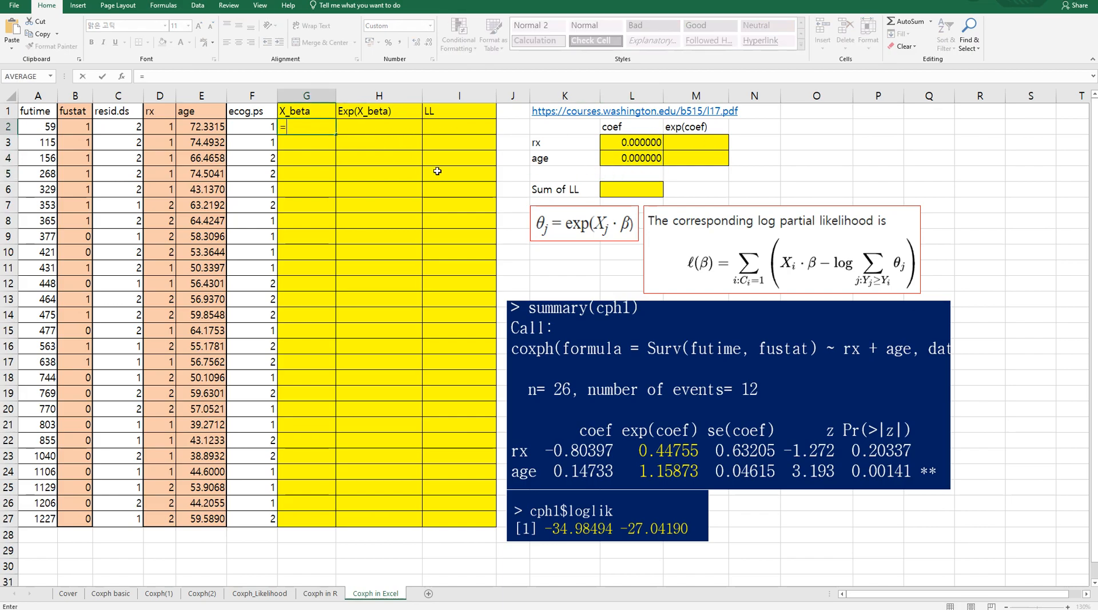
type("mmult(")
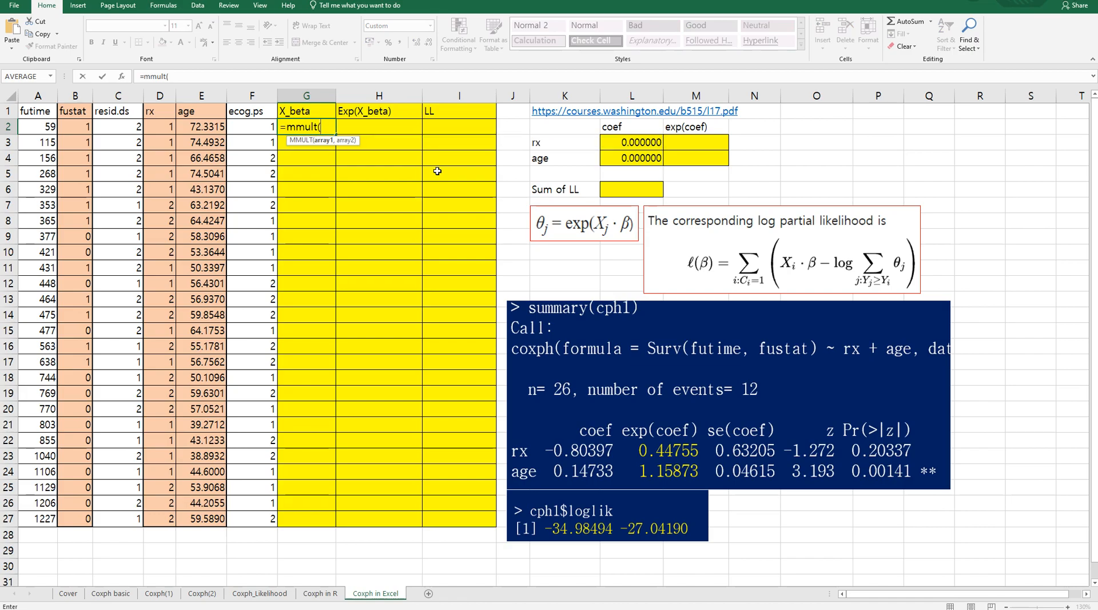
left_click_drag(159, 126, 201, 440)
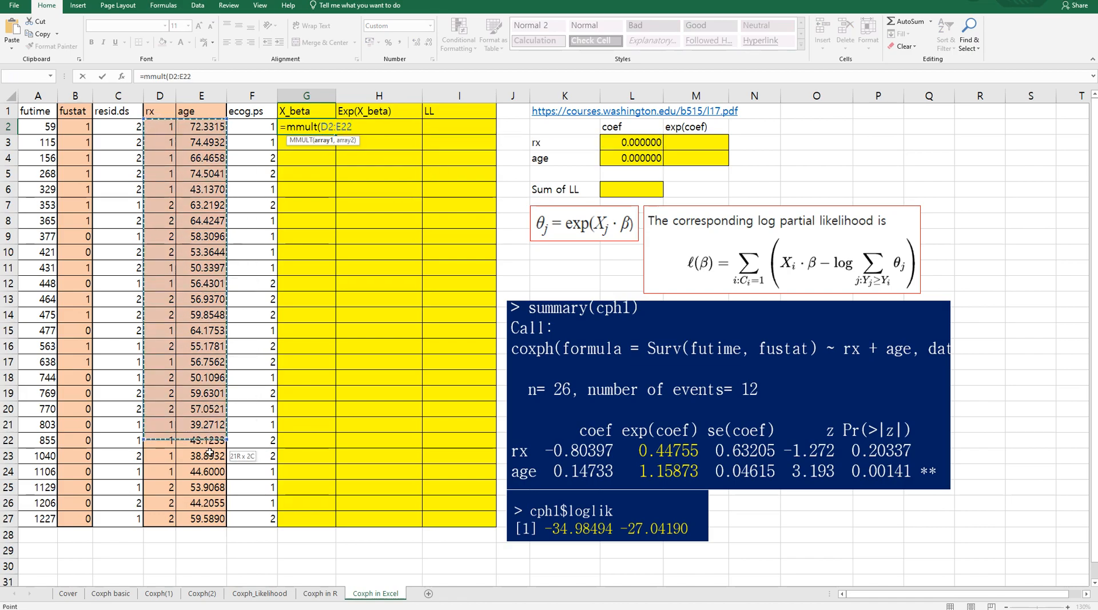
left_click_drag(201, 440, 201, 519)
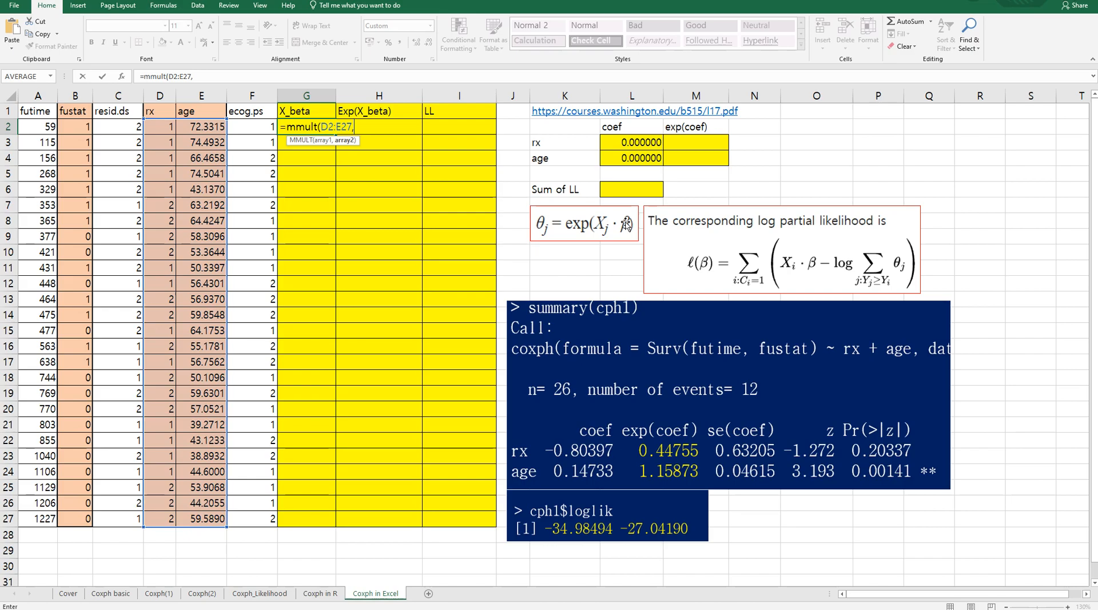
left_click_drag(631, 142, 631, 157)
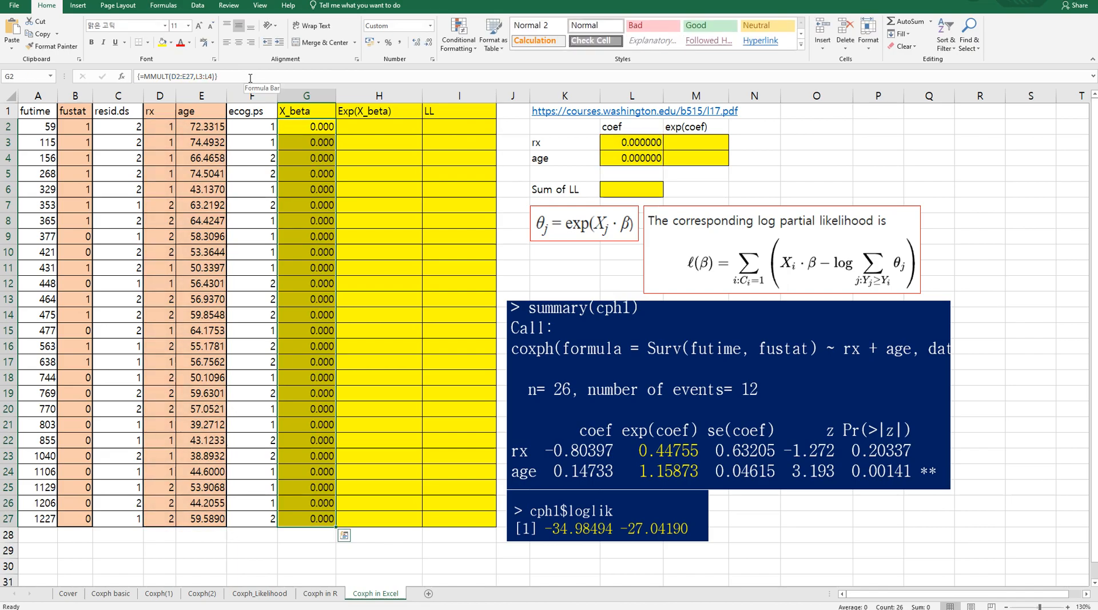
left_click(378, 127)
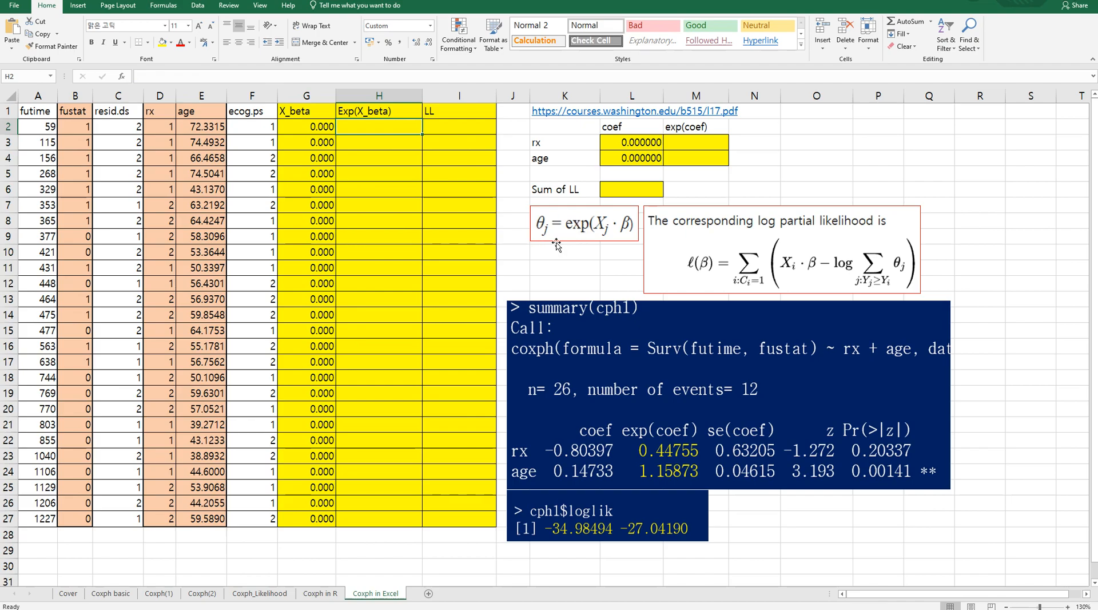
- Enter =EXP(G2) in H2 and fill it down to H27, giving 1.000
type("=exp")
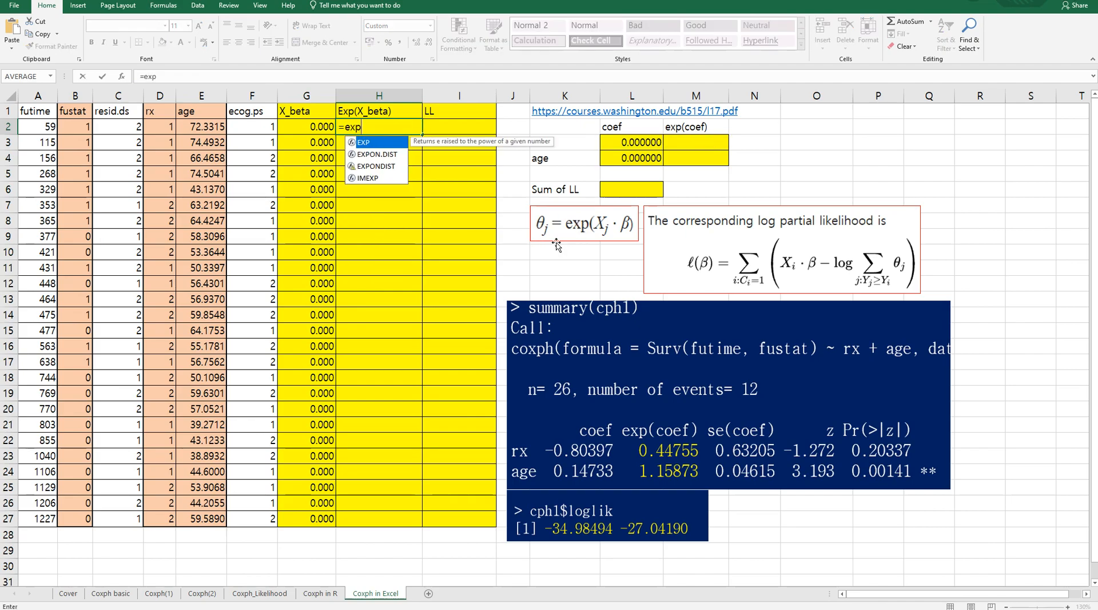
type("(")
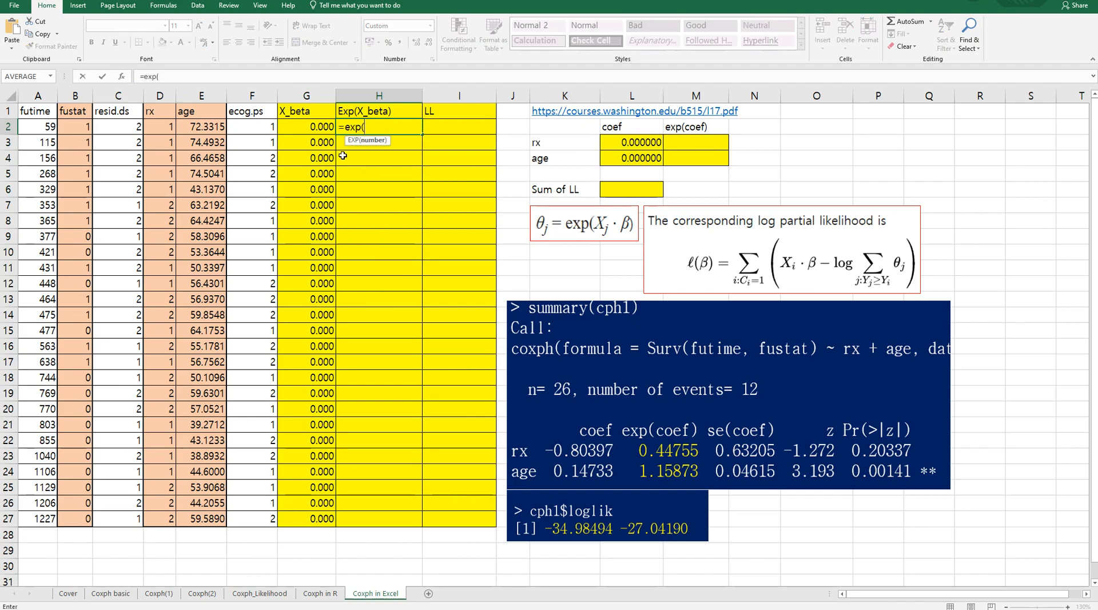
left_click(307, 127)
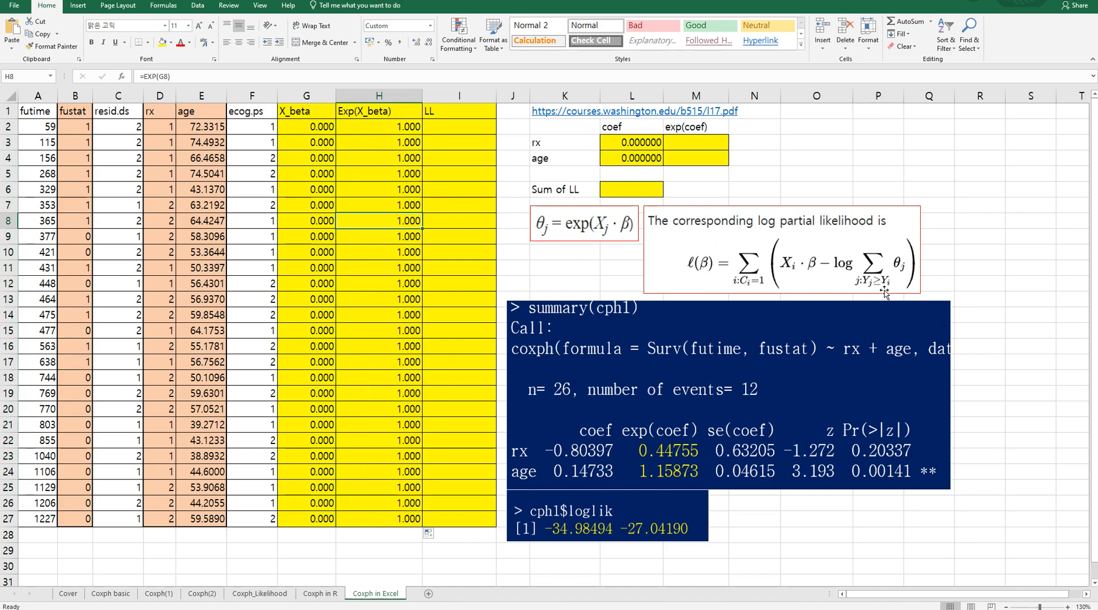
mouse_move(868, 291)
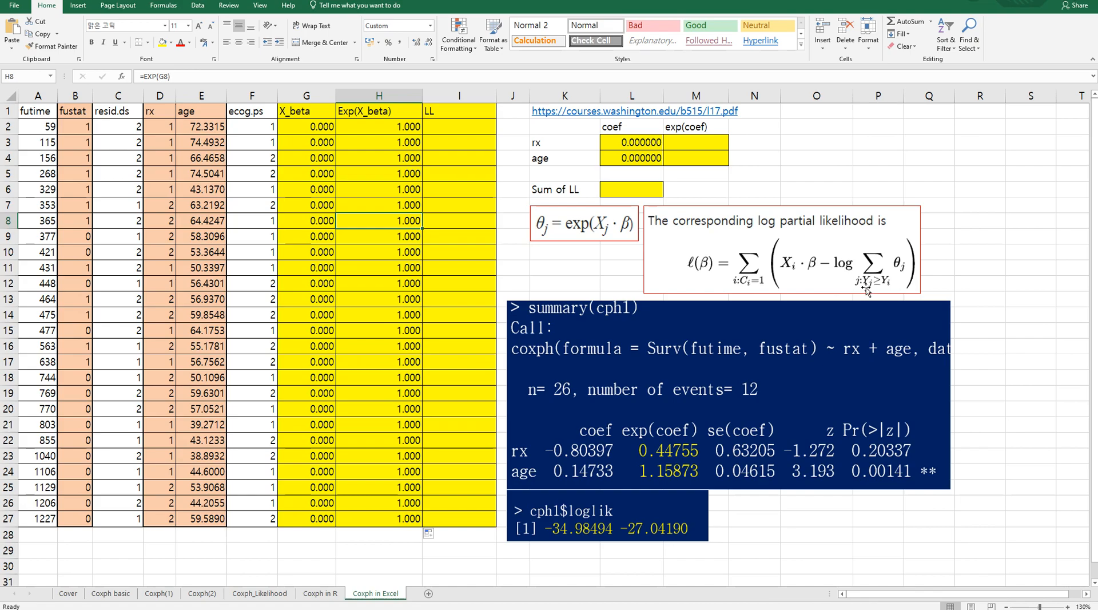
mouse_move(886, 290)
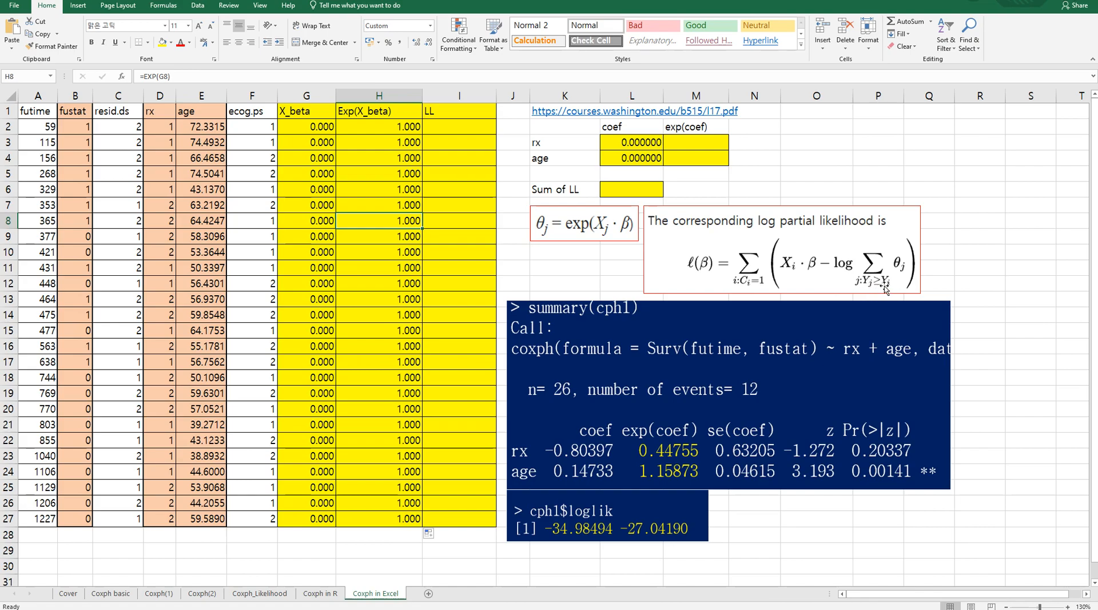
mouse_move(883, 287)
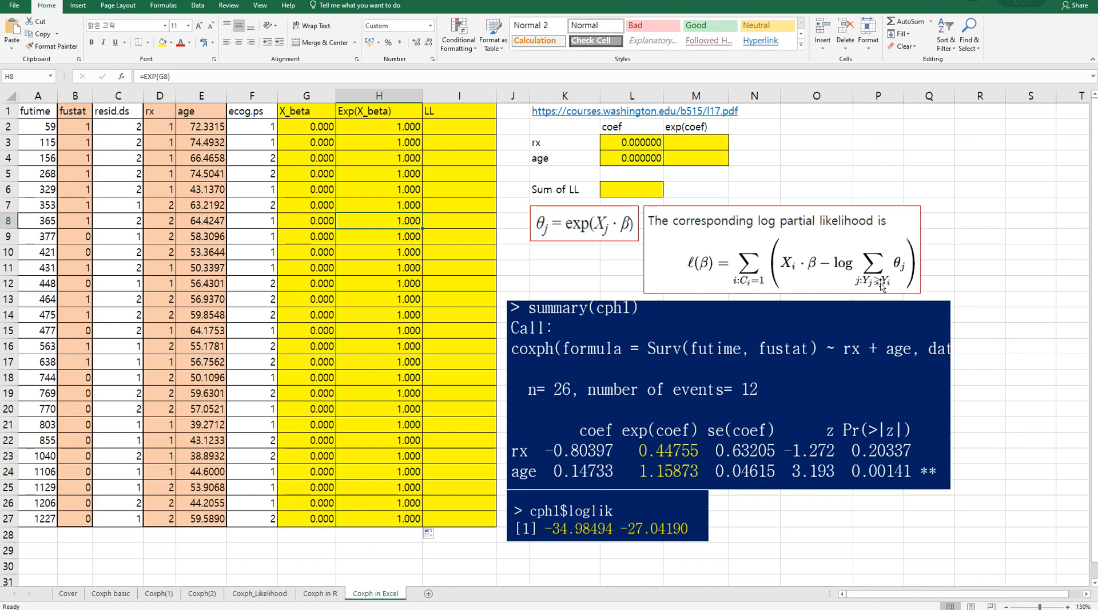
mouse_move(876, 292)
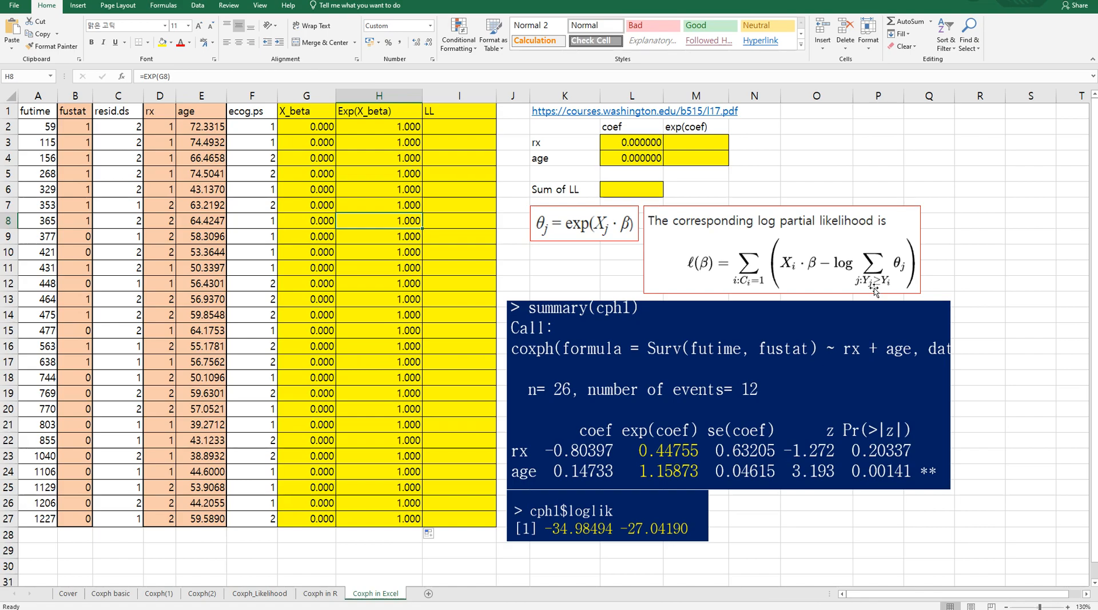
mouse_move(757, 291)
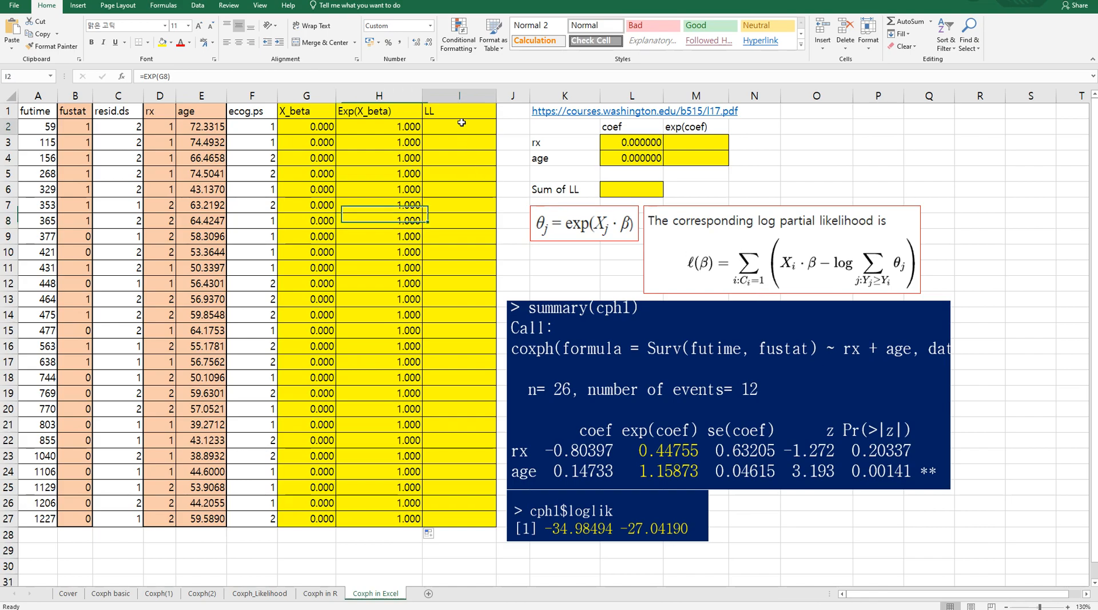
- Enter =IF(B2=1,G2-LN(SUM(H2:$H$27)),0) in I2 and fill down to I27
type("=if(")
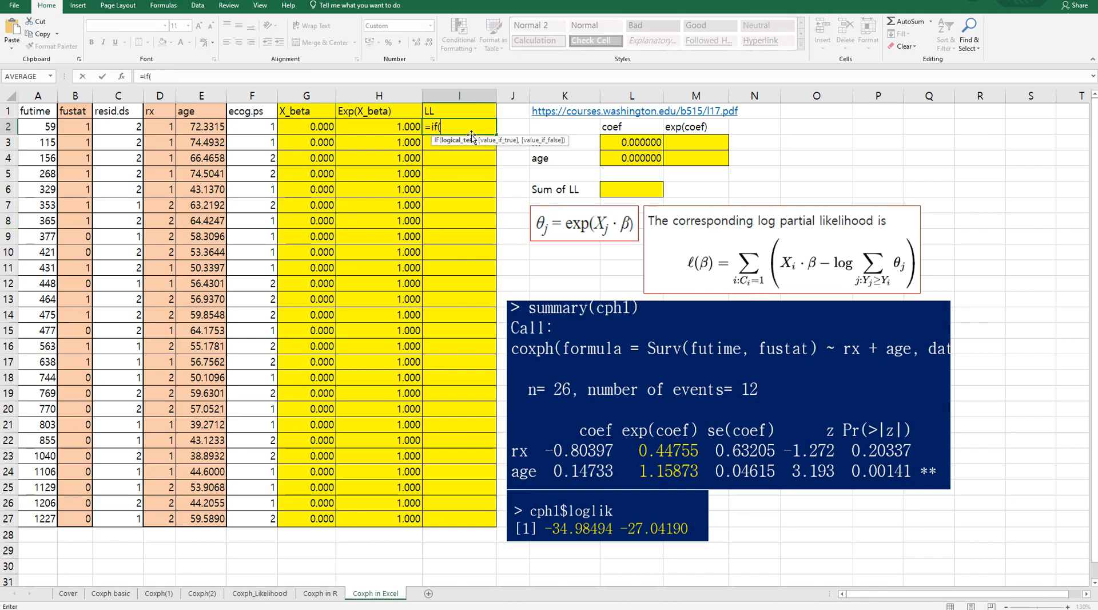
left_click(75, 127)
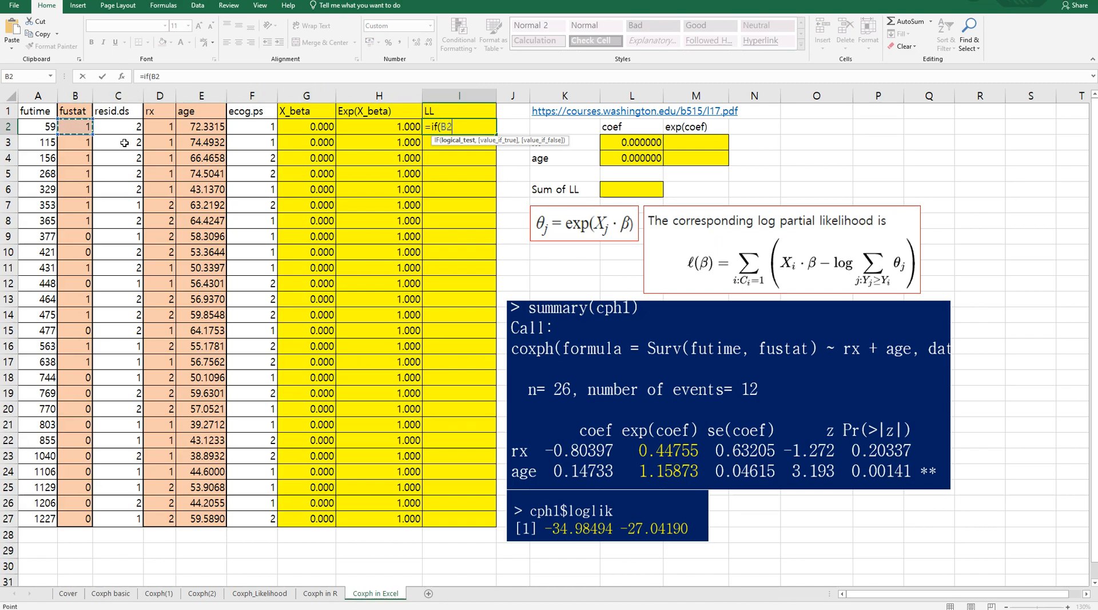
type("=1")
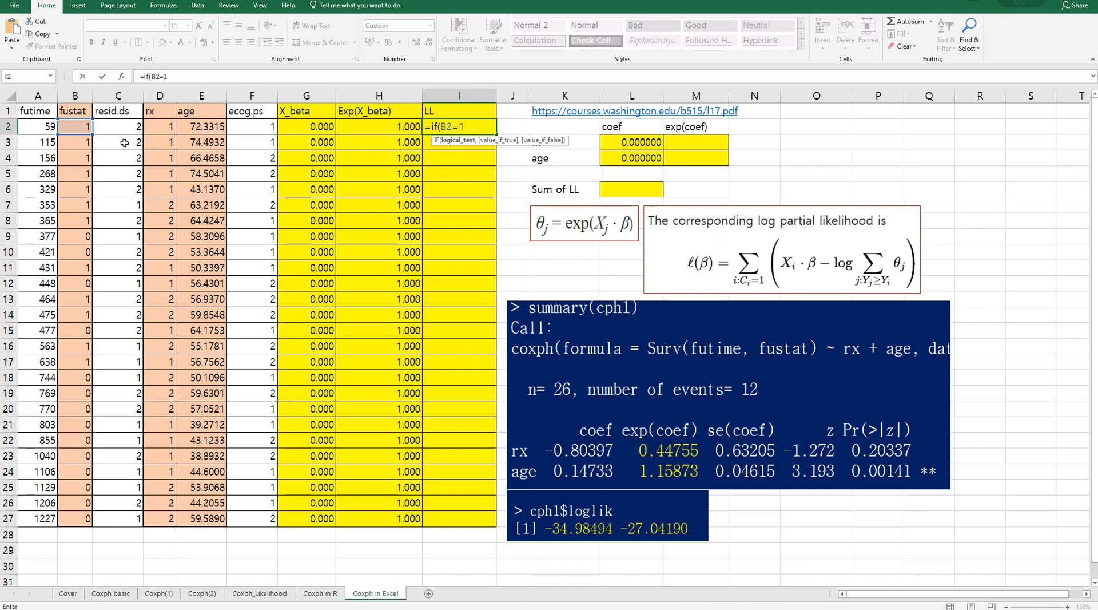
type(",")
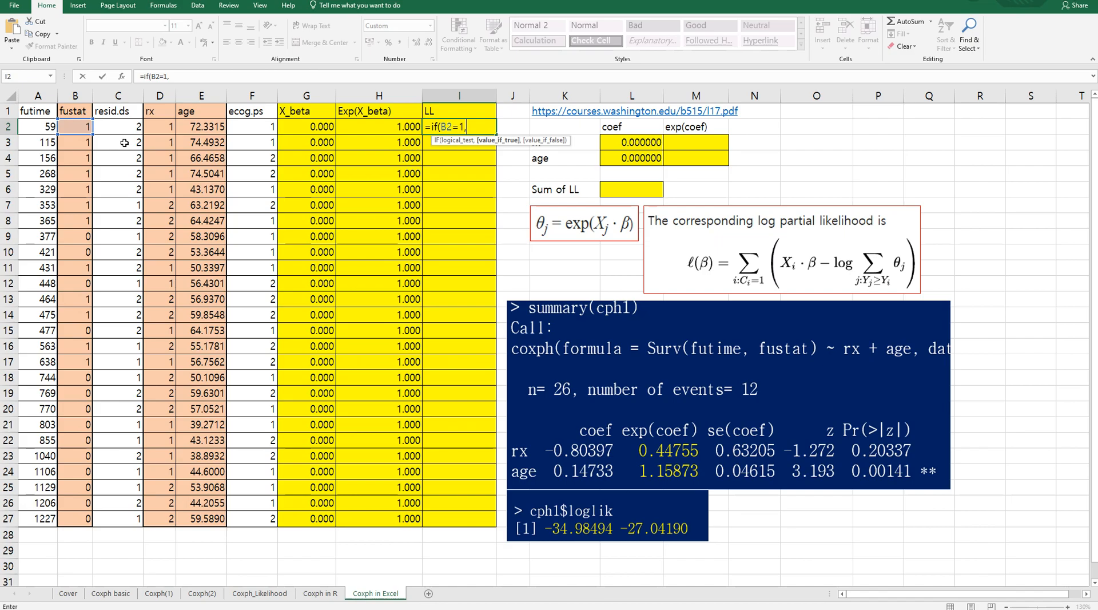
mouse_move(758, 259)
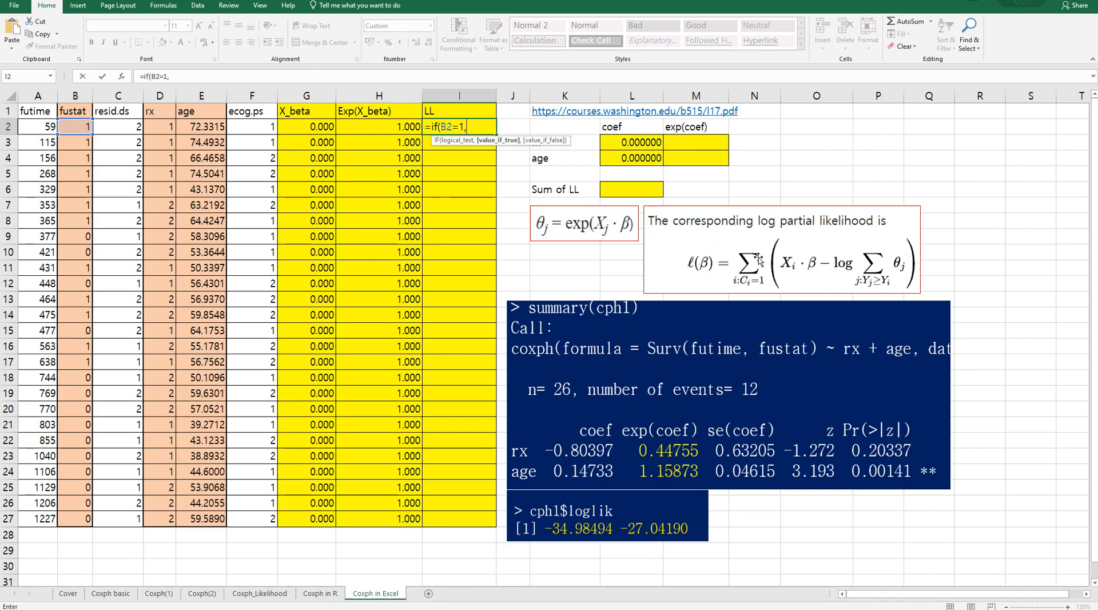
left_click(306, 127)
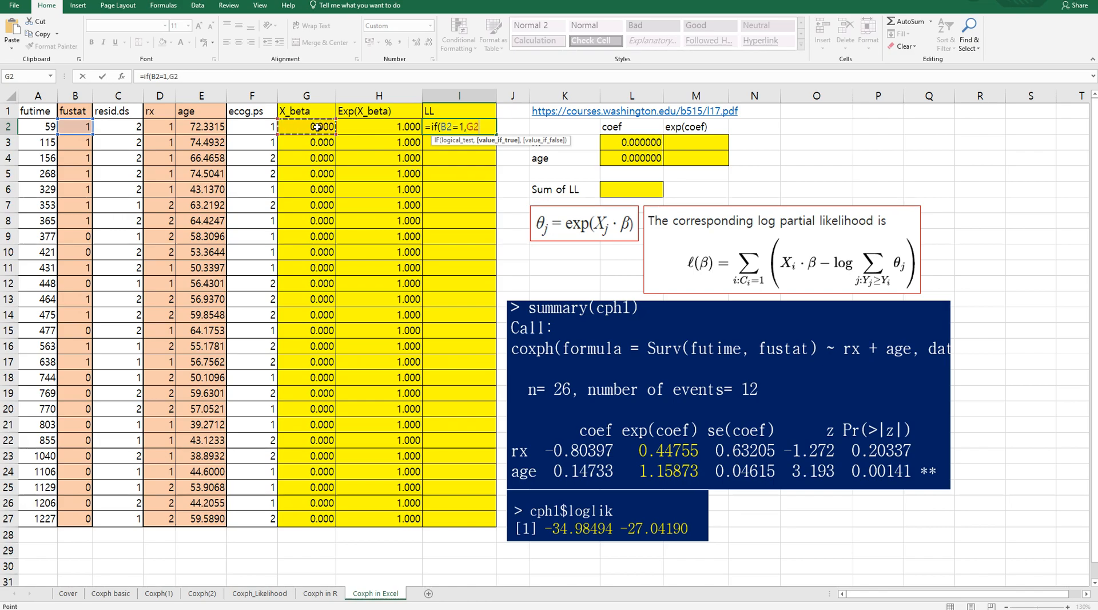
type("-l")
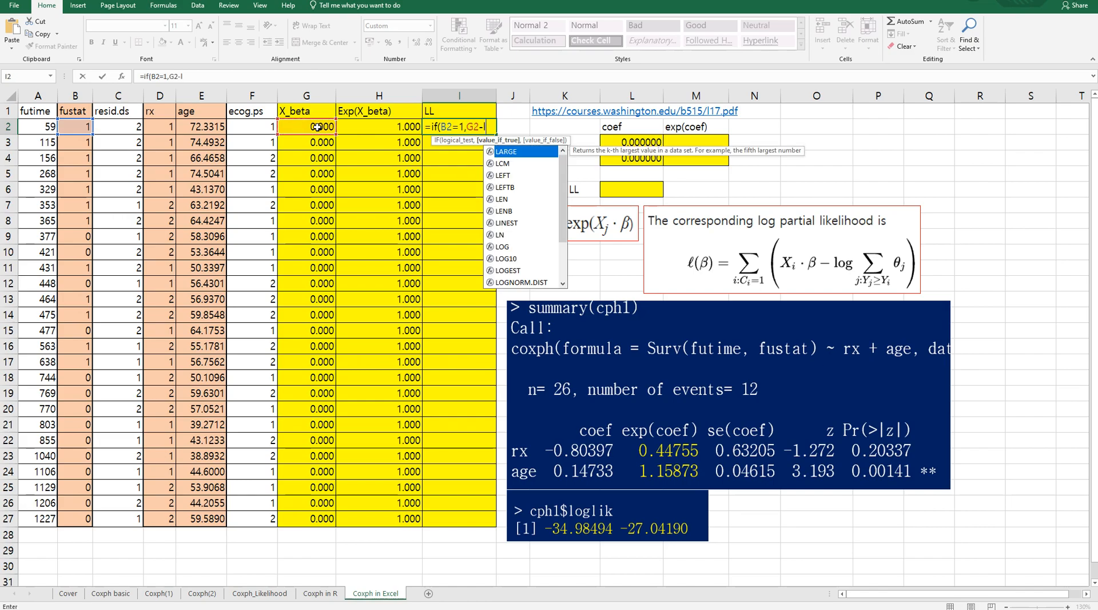
type("n(")
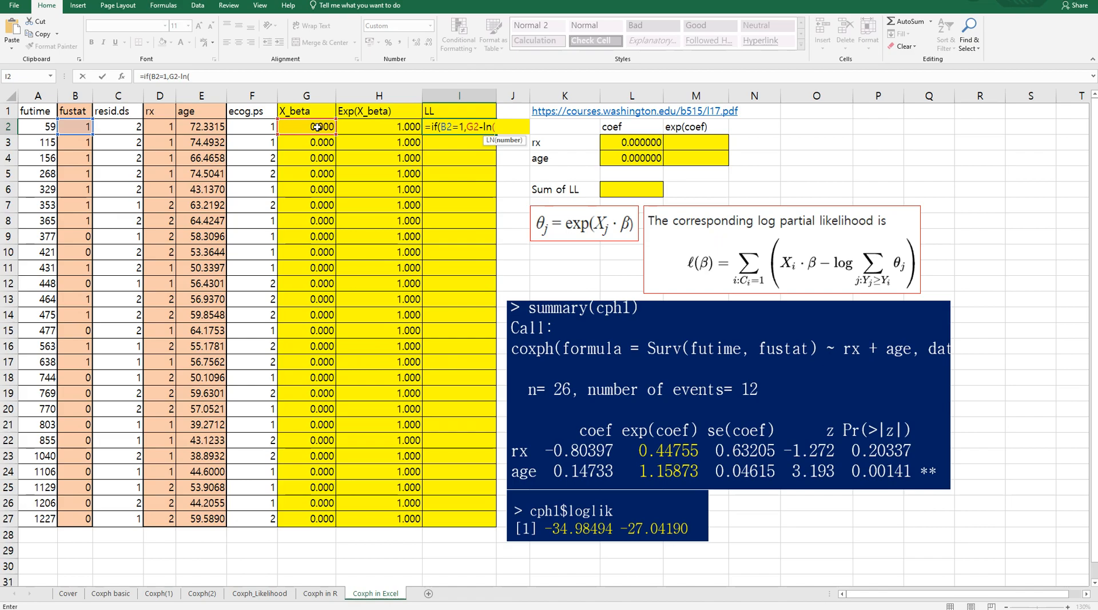
mouse_move(904, 280)
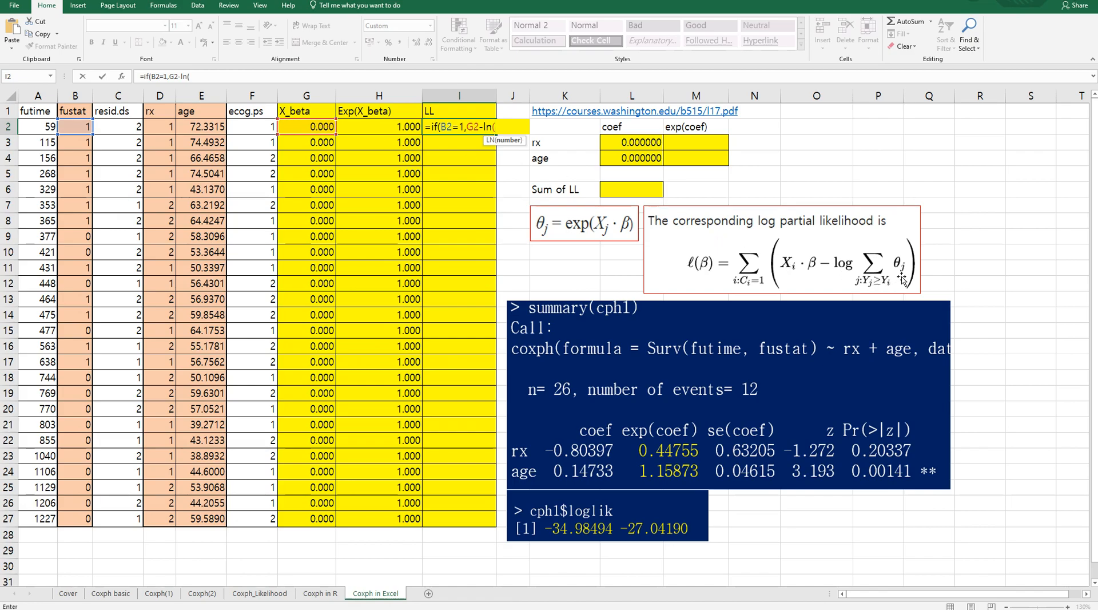
type("s")
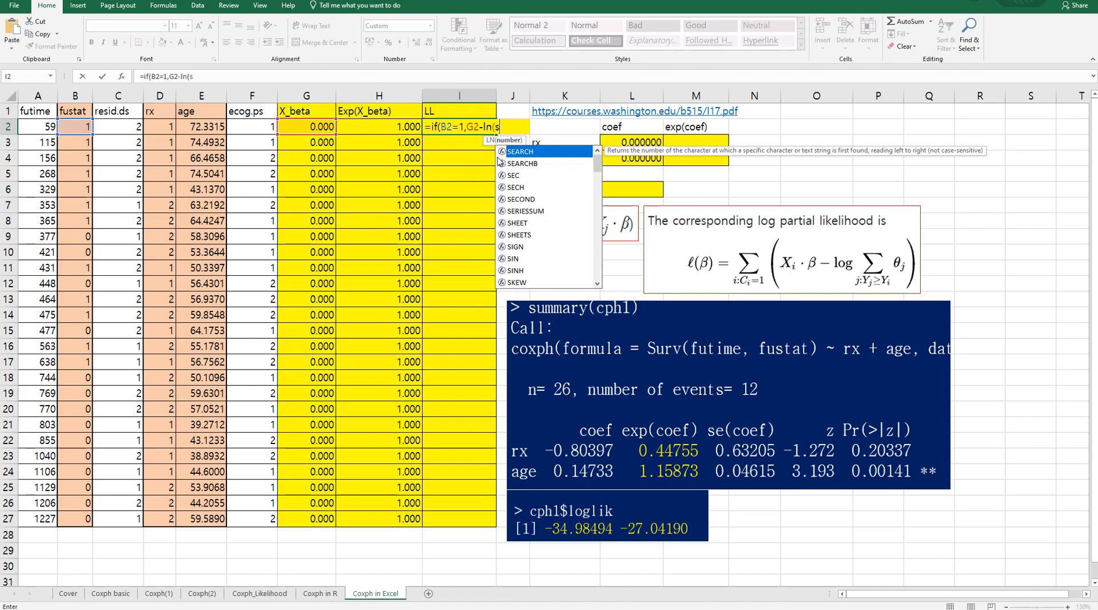
type("um(H2:$H$27))")
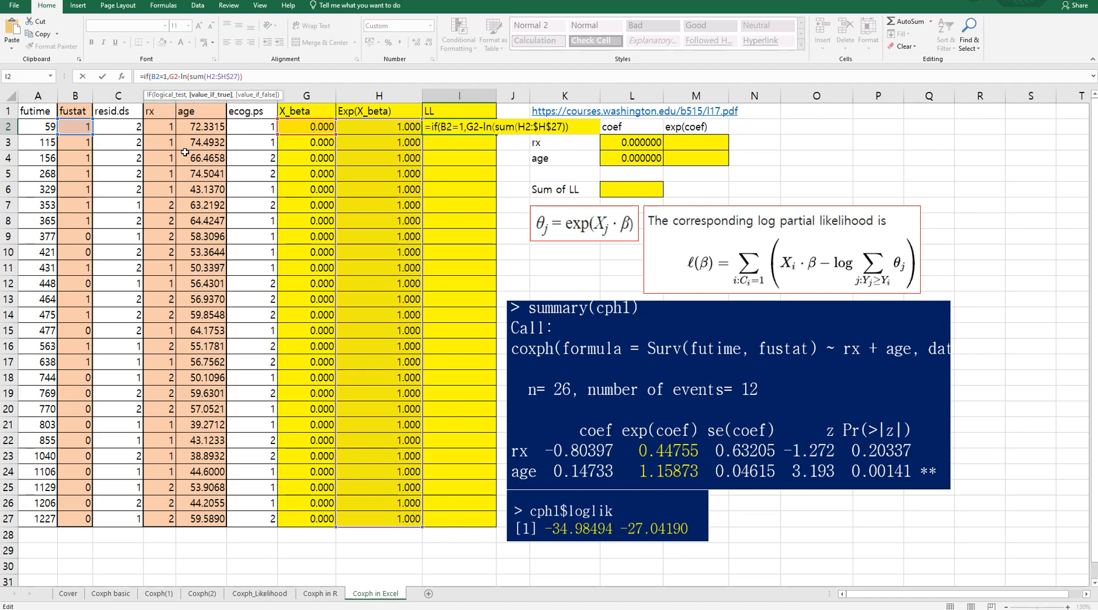
type(",0")
left_click(632, 189)
type("=")
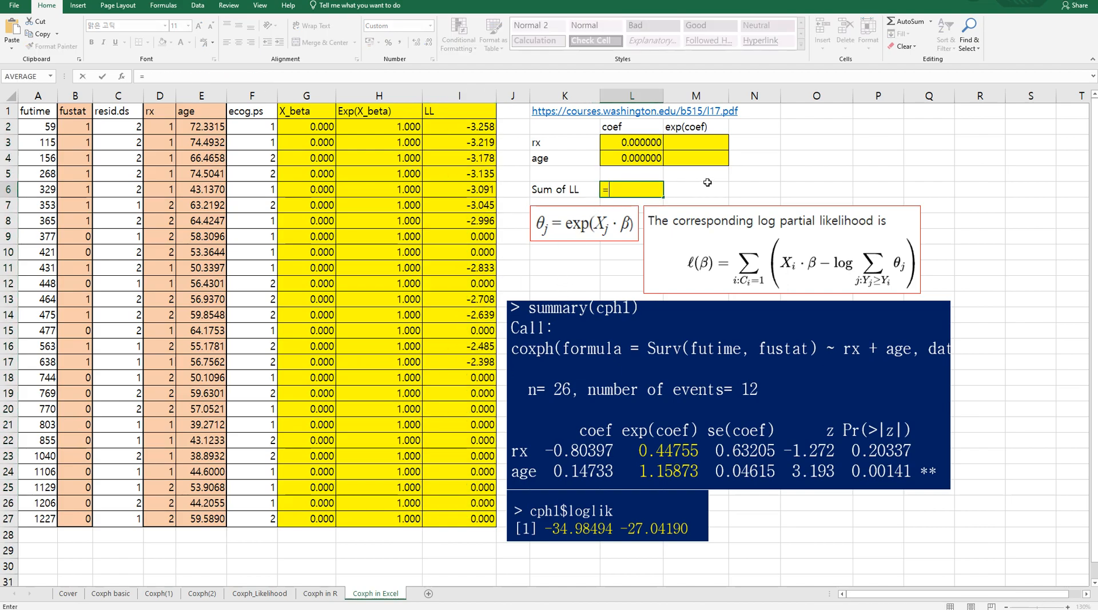
- Put =SUM(I2:I27) in L6, totalling the LL column at -34.98494
type("sum(K6")
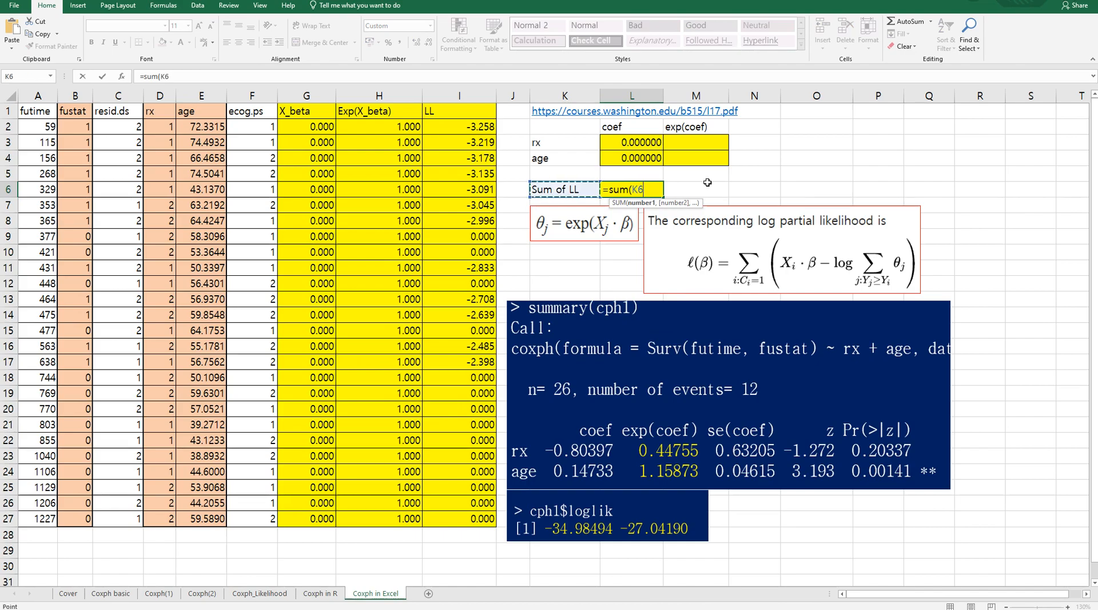
left_click(460, 127)
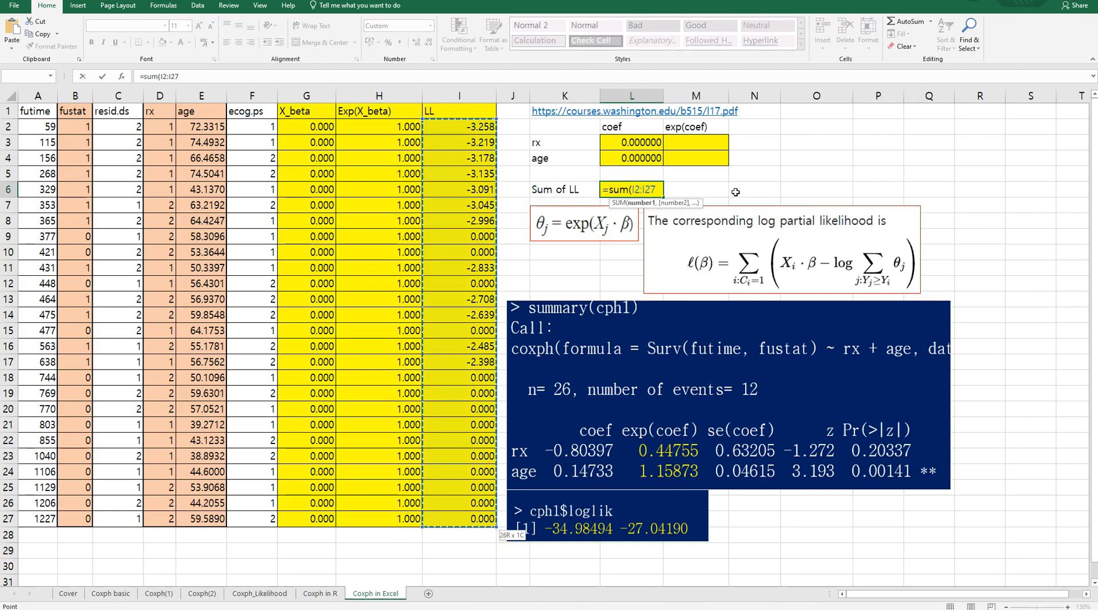
mouse_move(764, 297)
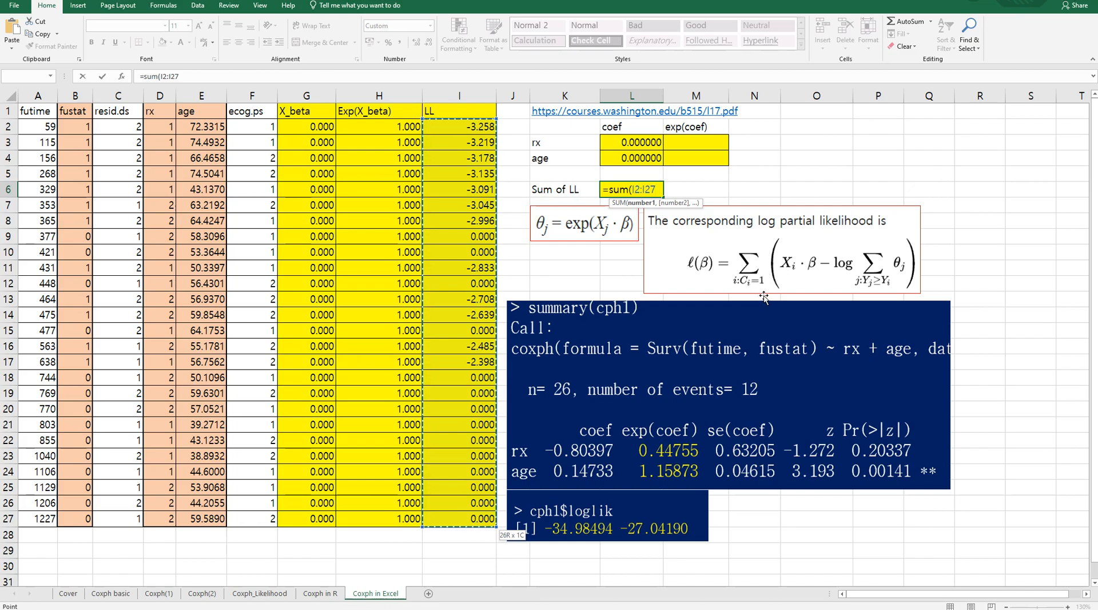
key("enter")
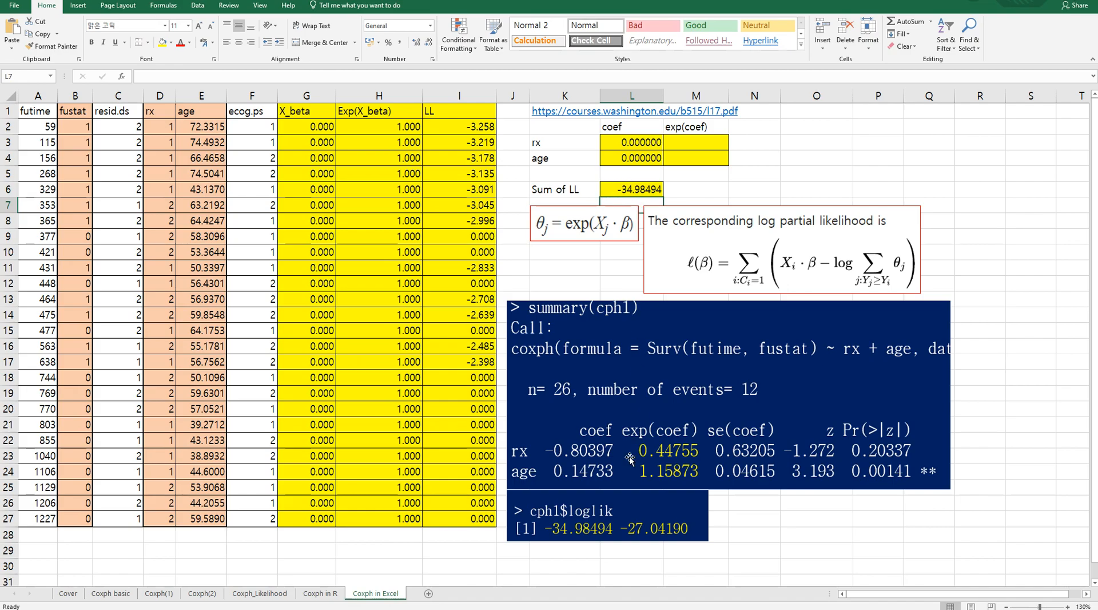
mouse_move(596, 541)
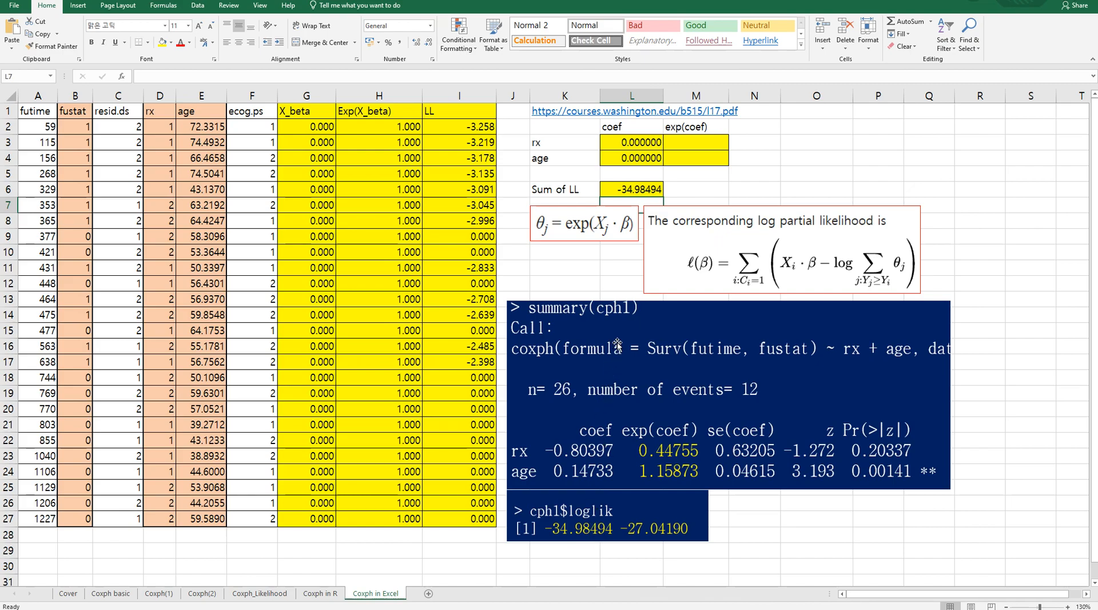
mouse_move(575, 539)
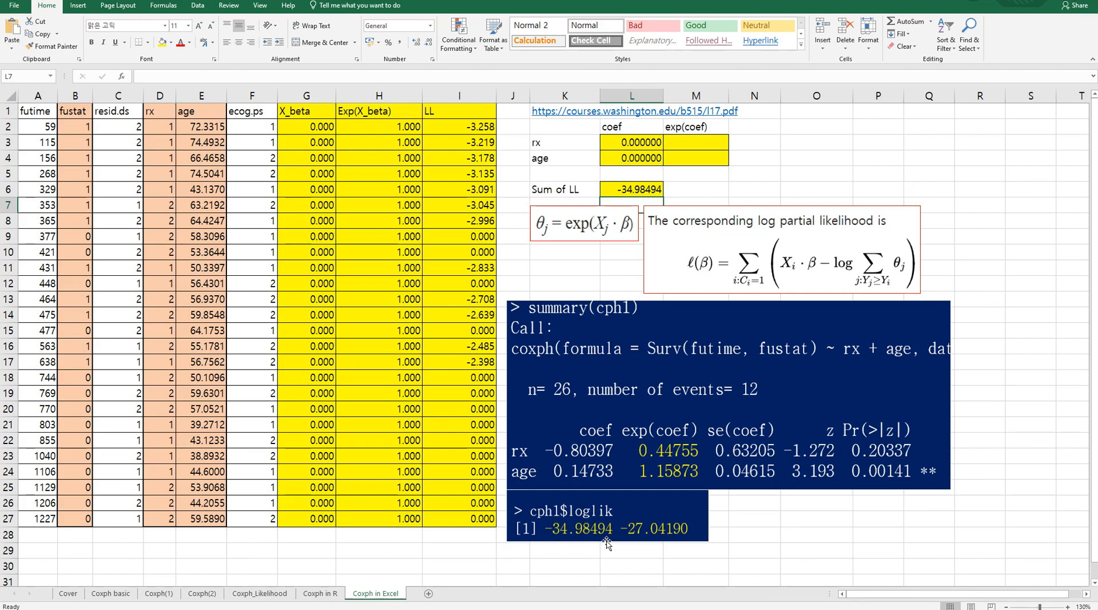
mouse_move(587, 539)
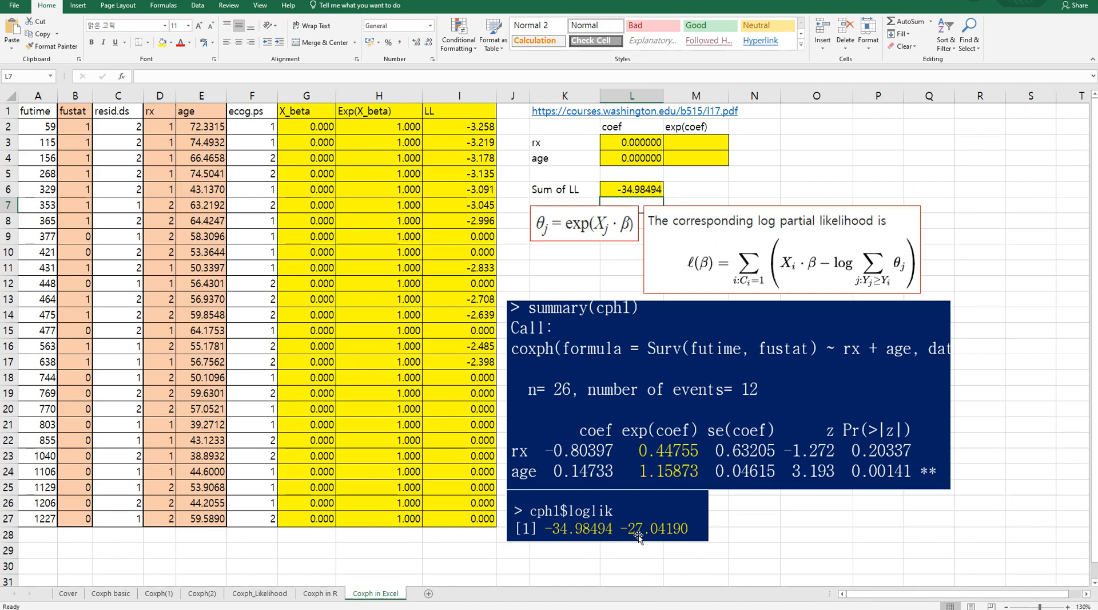
mouse_move(625, 544)
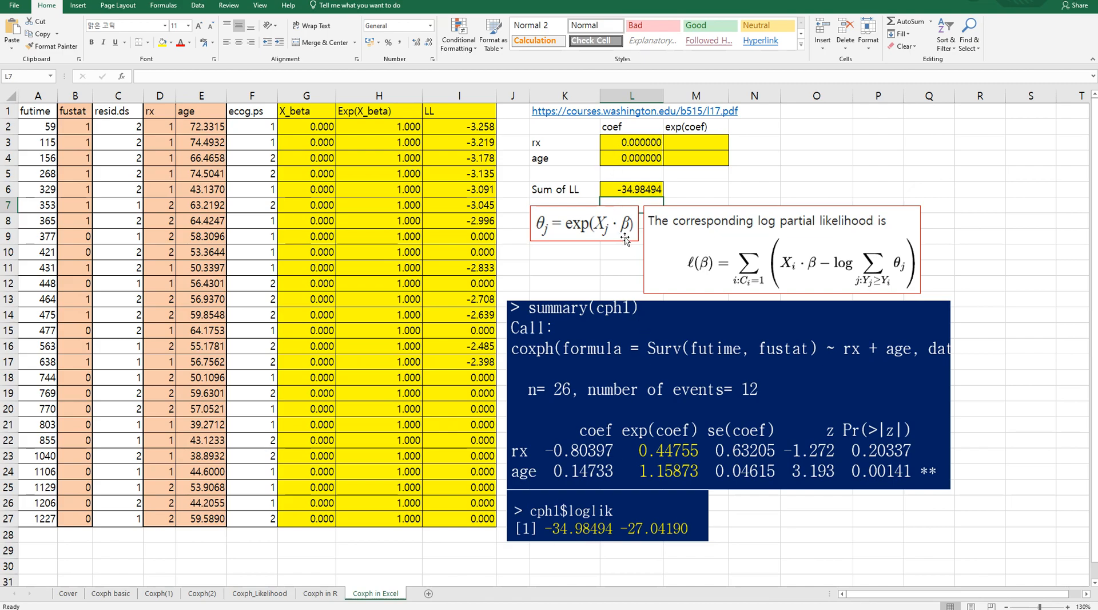
left_click(630, 189)
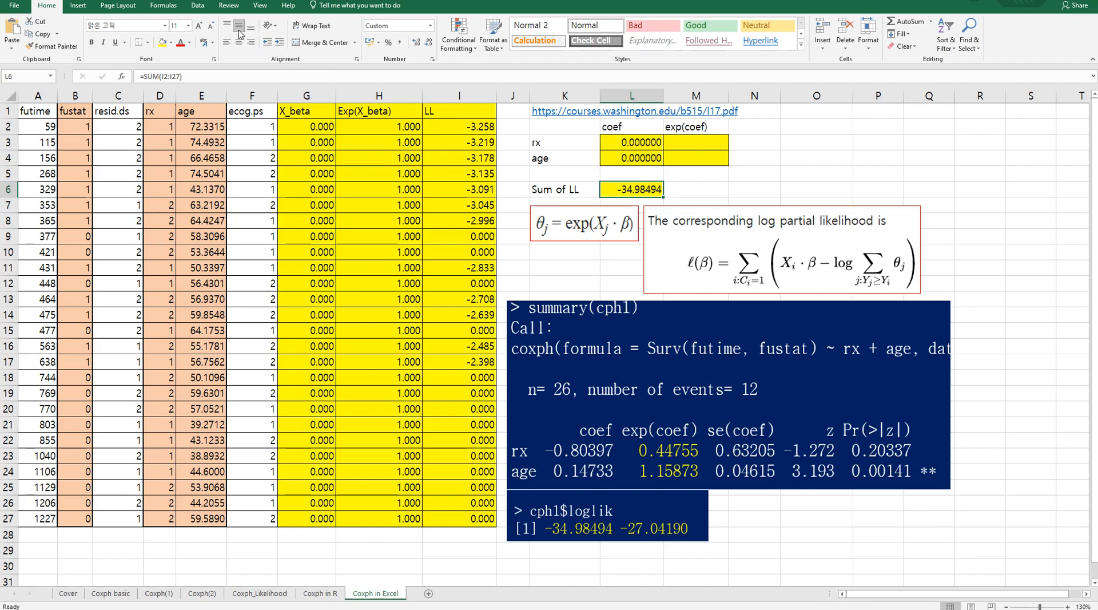
mouse_move(237, 26)
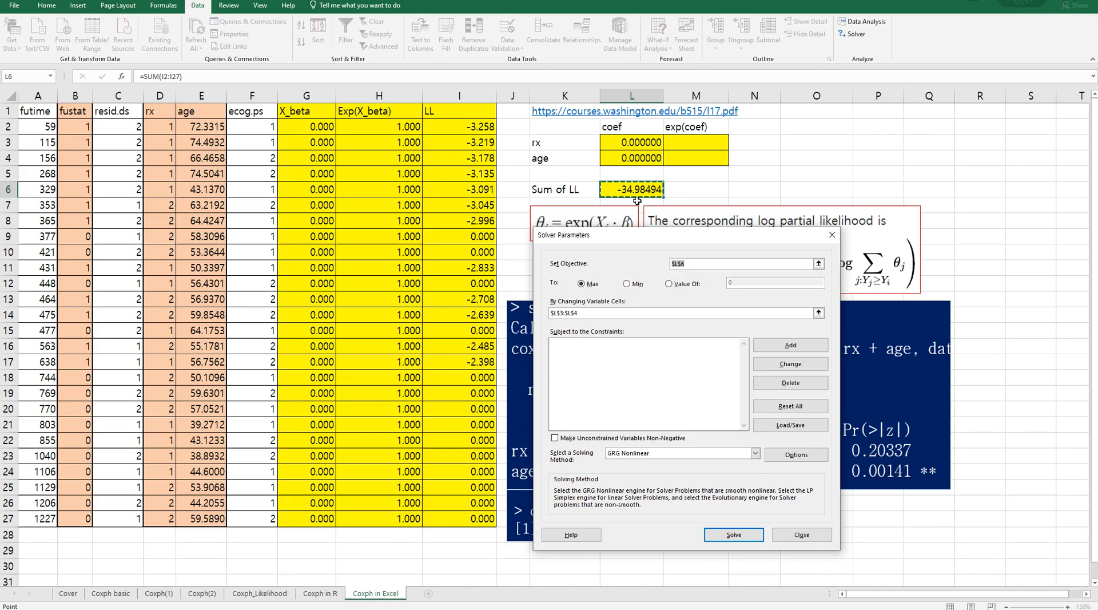
mouse_move(613, 281)
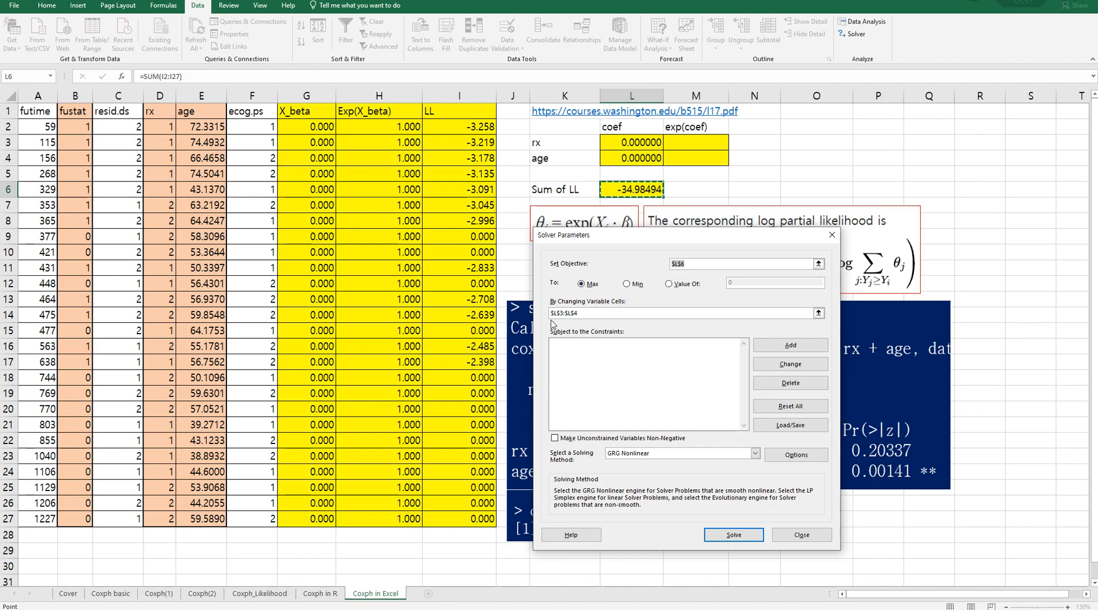
mouse_move(636, 175)
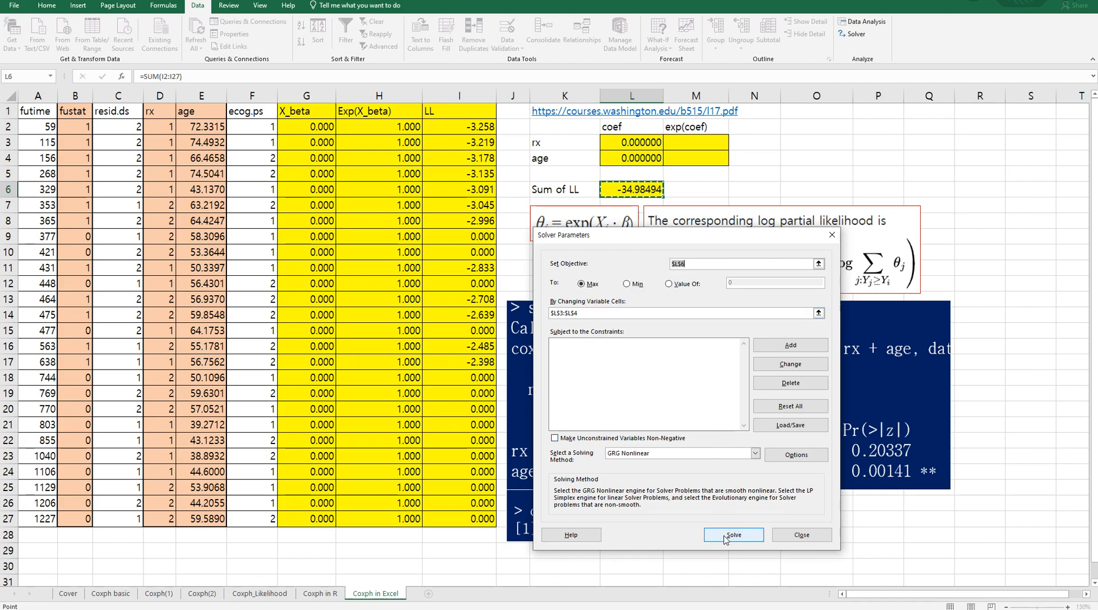
- Solve for max L6 over L3:L4, giving rx -0.803977 and age 0.147326
left_click(734, 535)
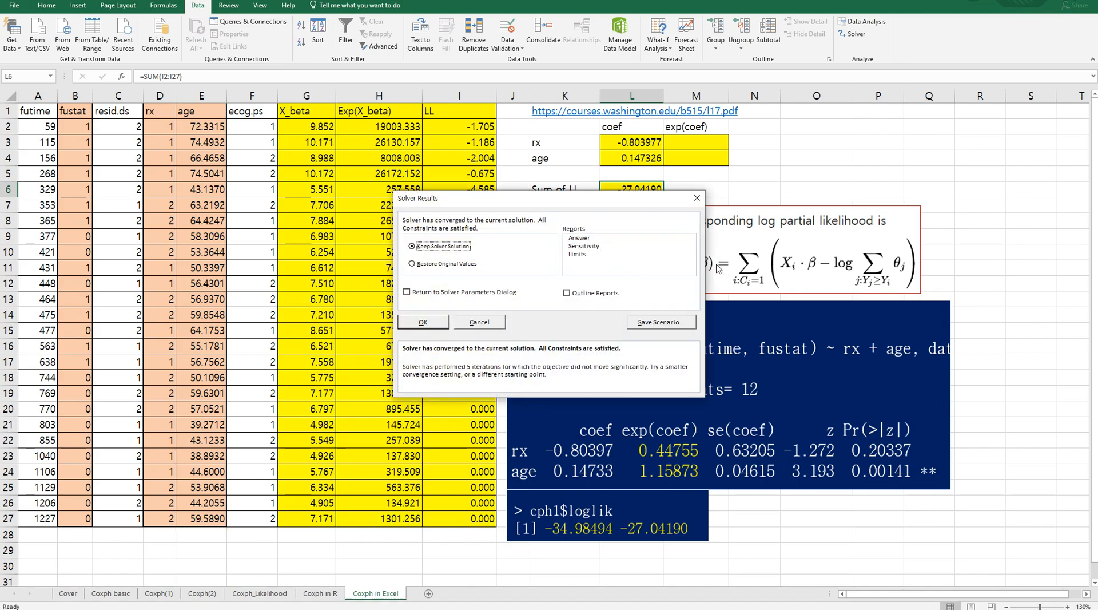
- Keep the Solver solution: rx -0.803977, age 0.147326, Sum of LL -27.04190
left_click(422, 325)
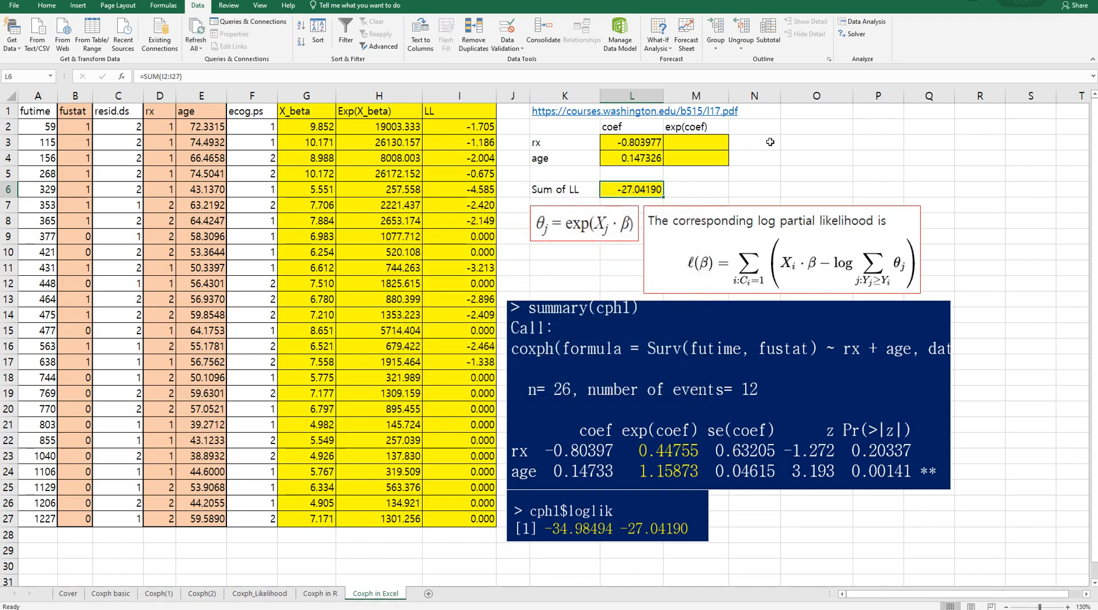
left_click(754, 142)
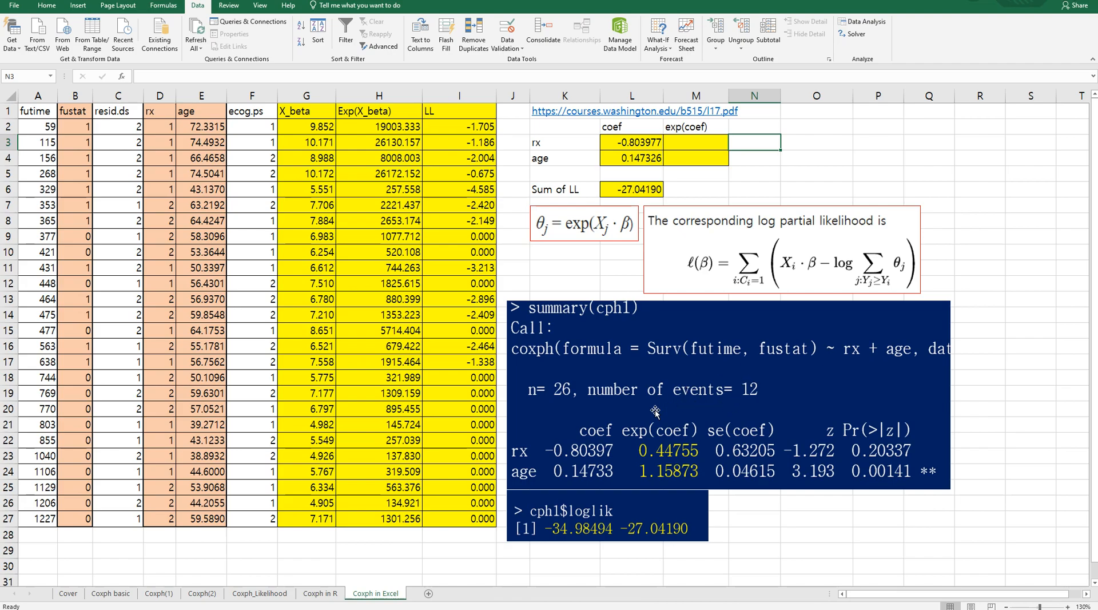
mouse_move(577, 469)
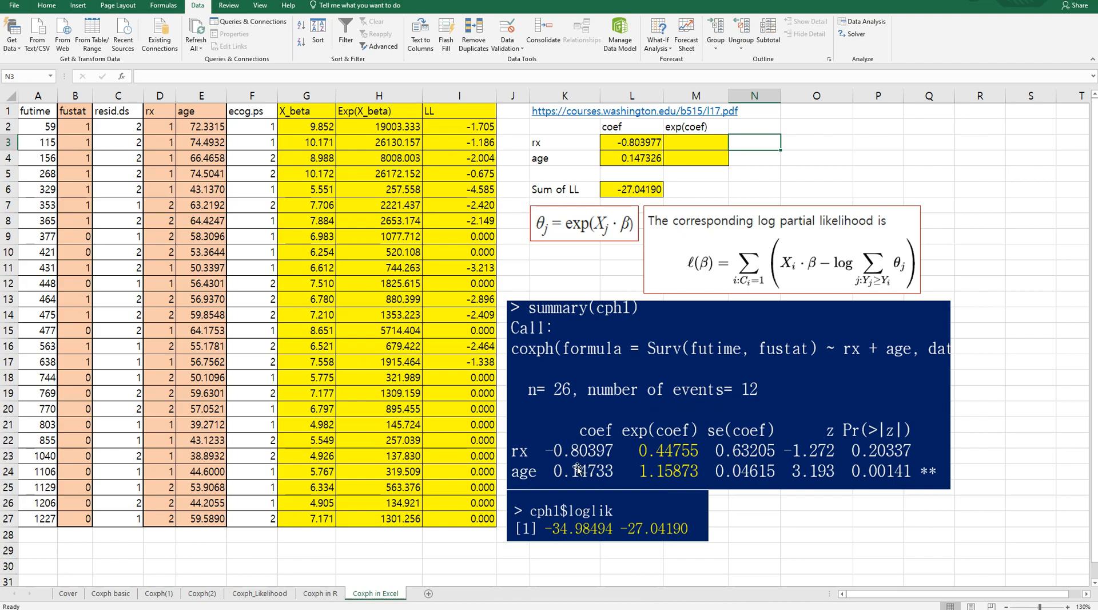
left_click(695, 142)
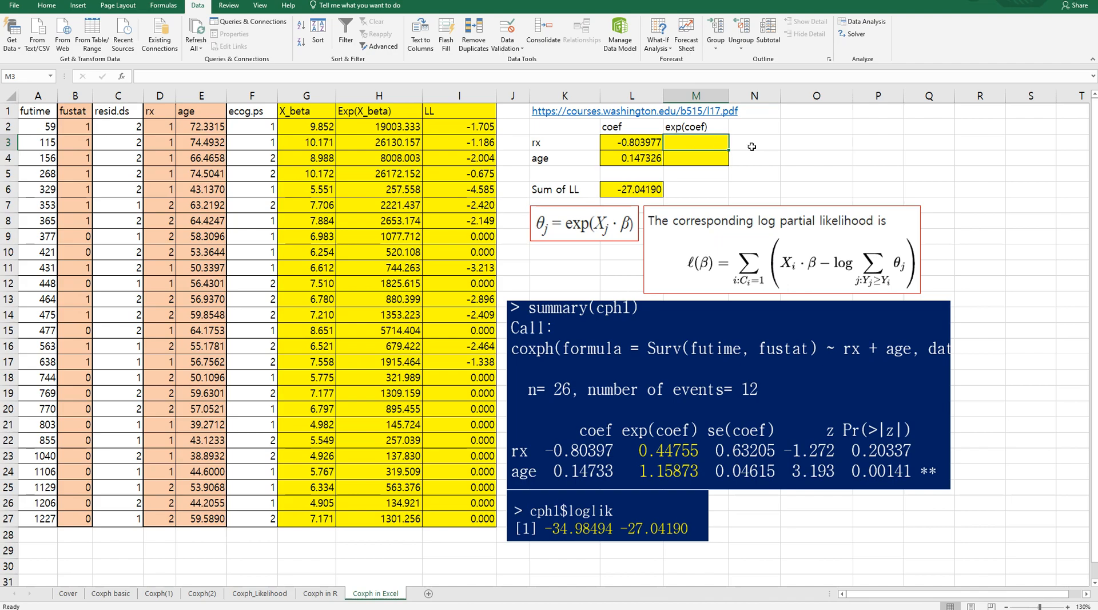
- Enter =EXP(L3) in M3 and fill it down, giving 0.44755 for rx and 1.15873 for age
type("=exp(L3")
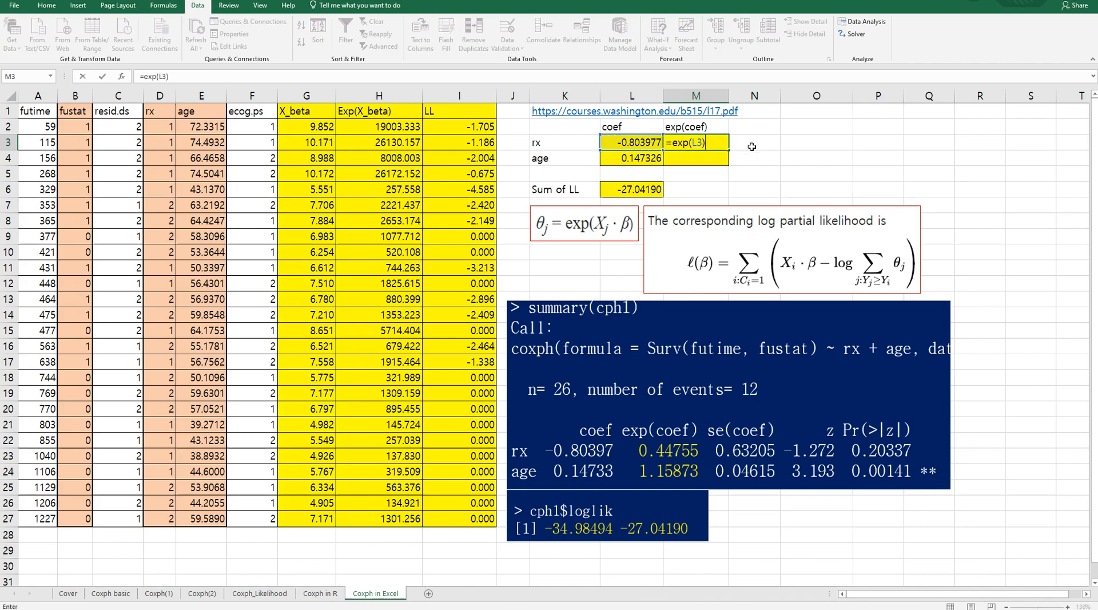
key("Enter")
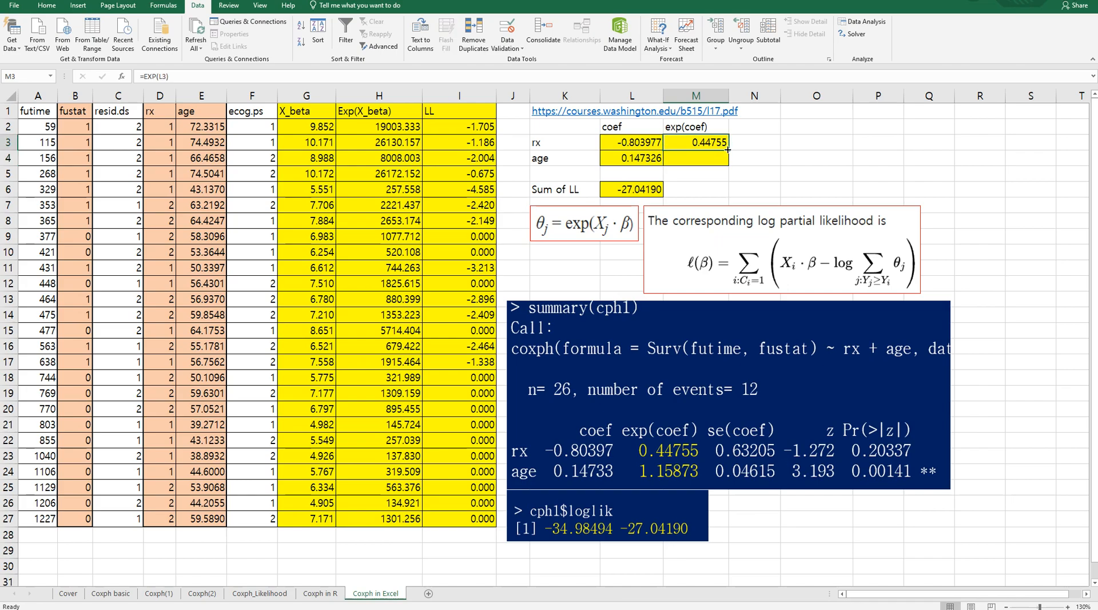
left_click(695, 157)
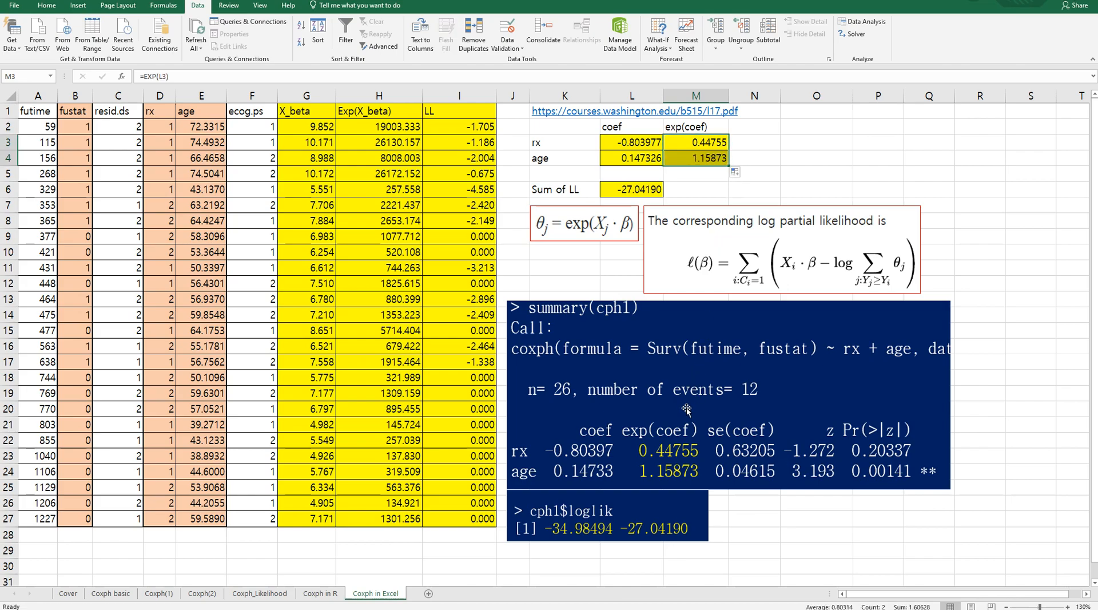
left_click(754, 158)
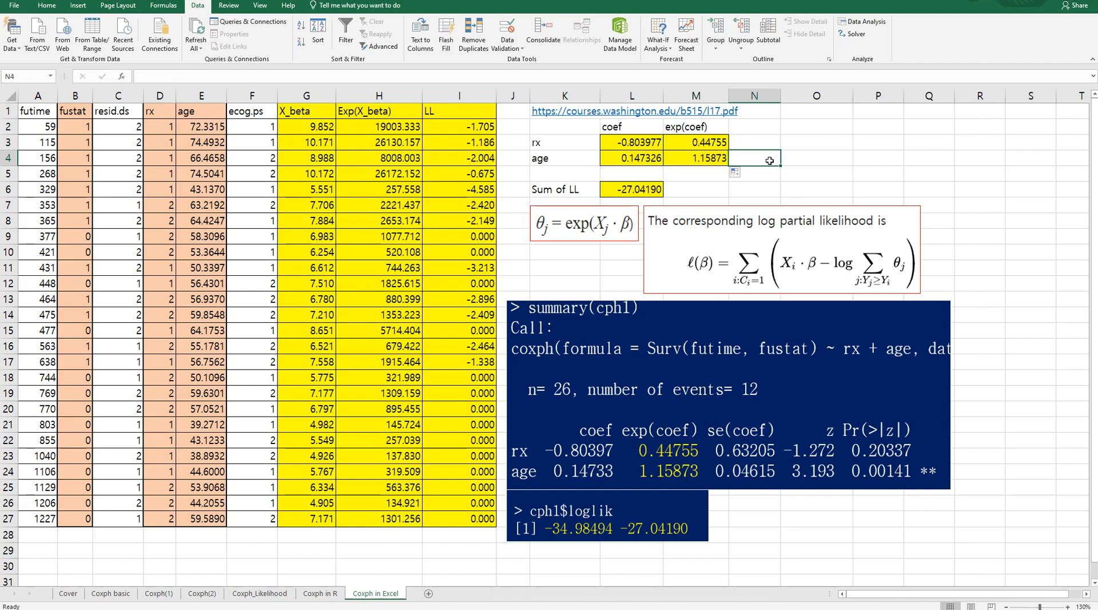
mouse_move(580, 269)
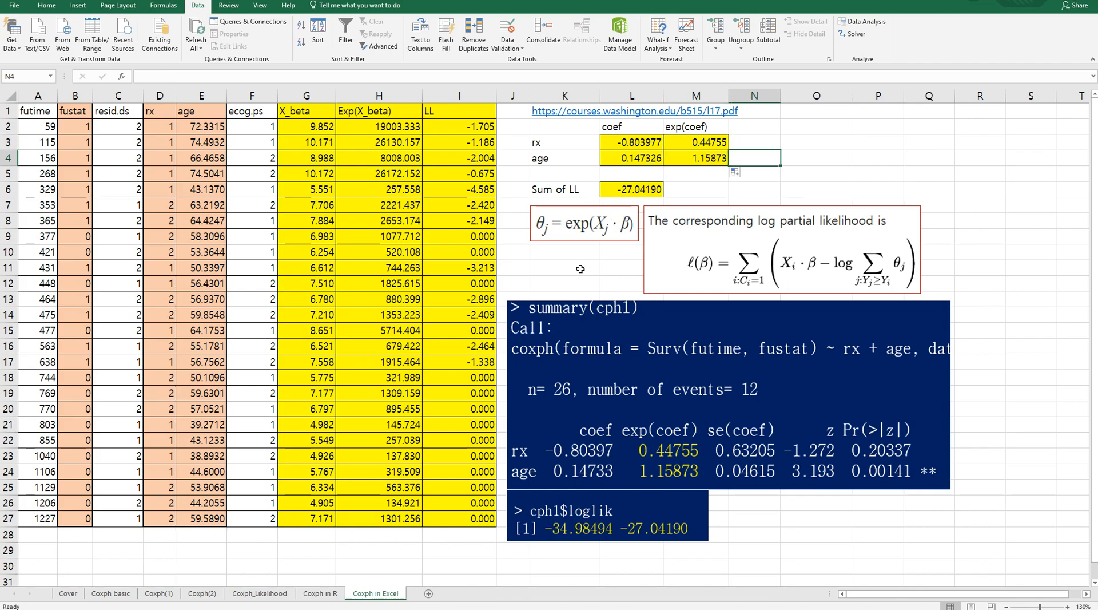
mouse_move(608, 163)
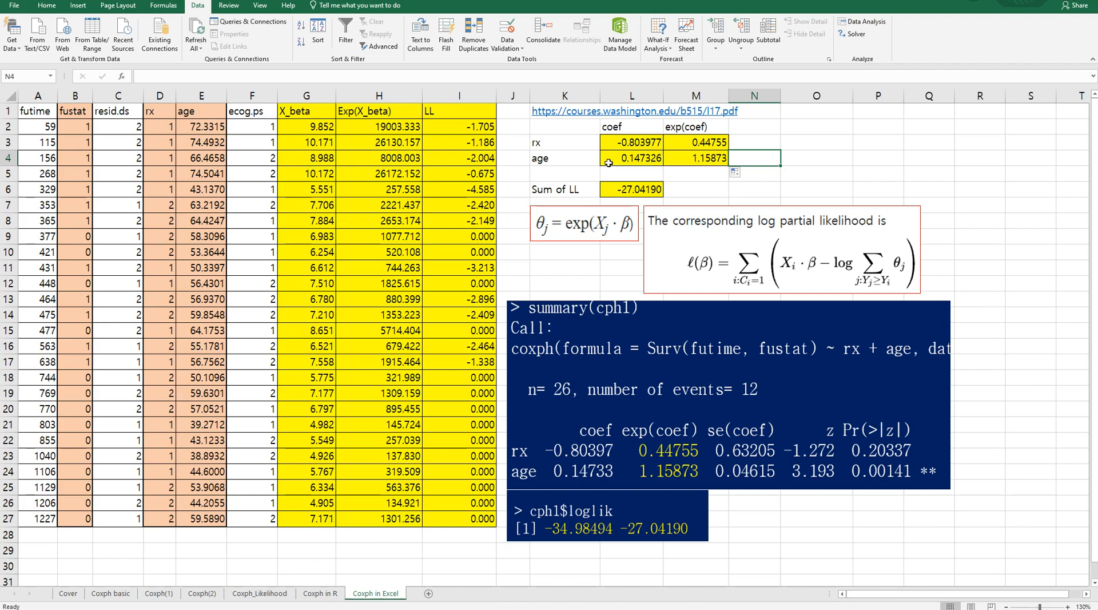
mouse_move(804, 228)
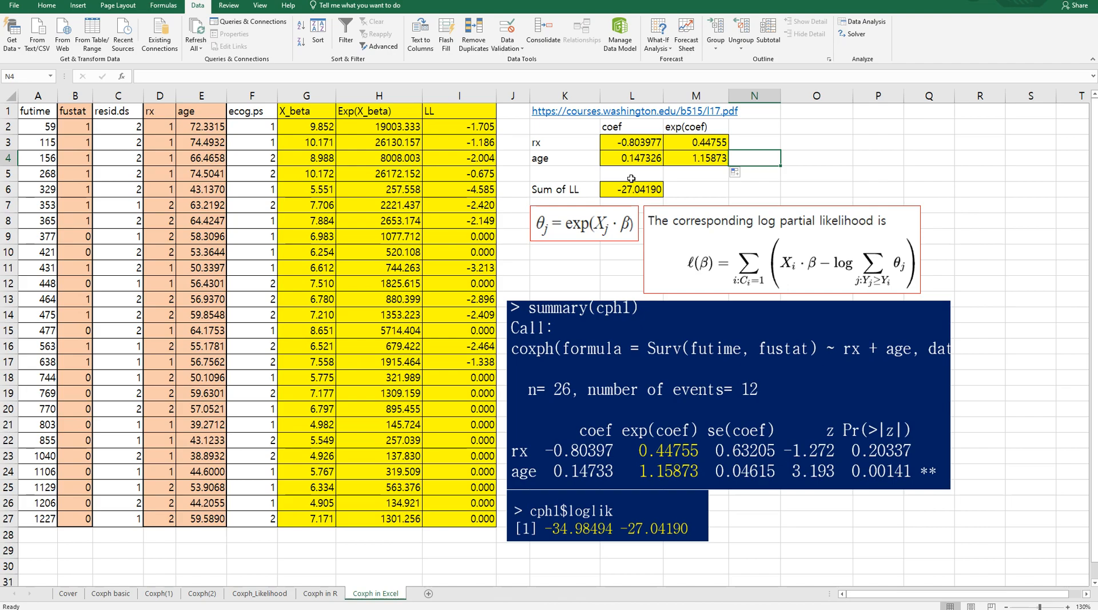
mouse_move(1017, 491)
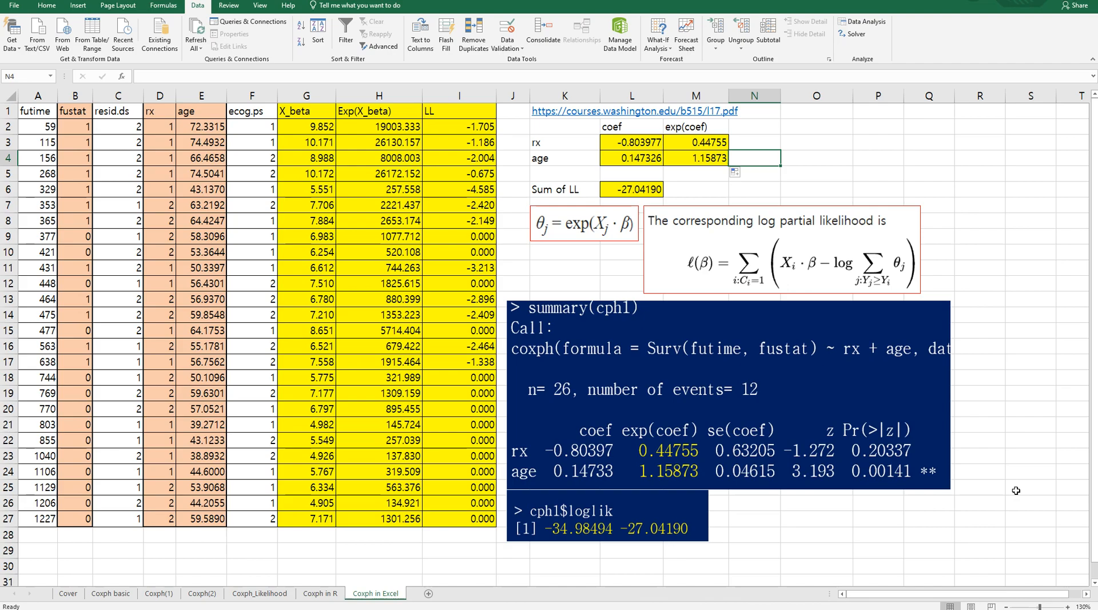